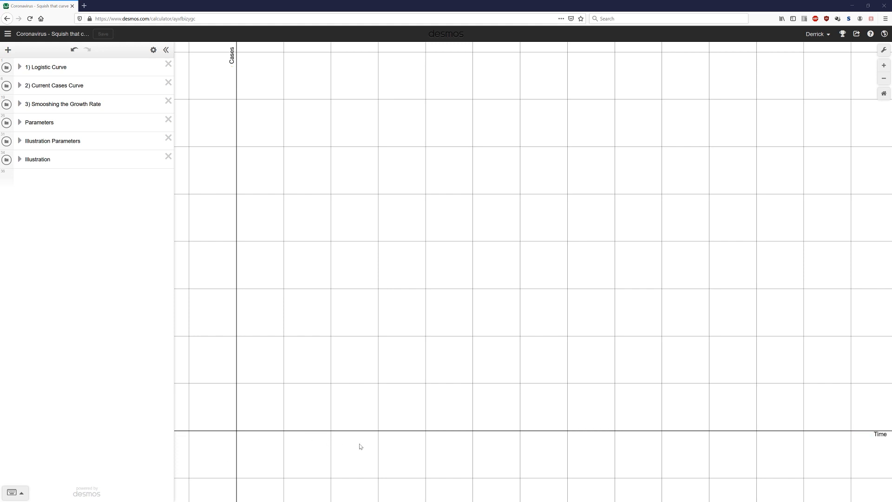
pyautogui.moveTo(775, 449)
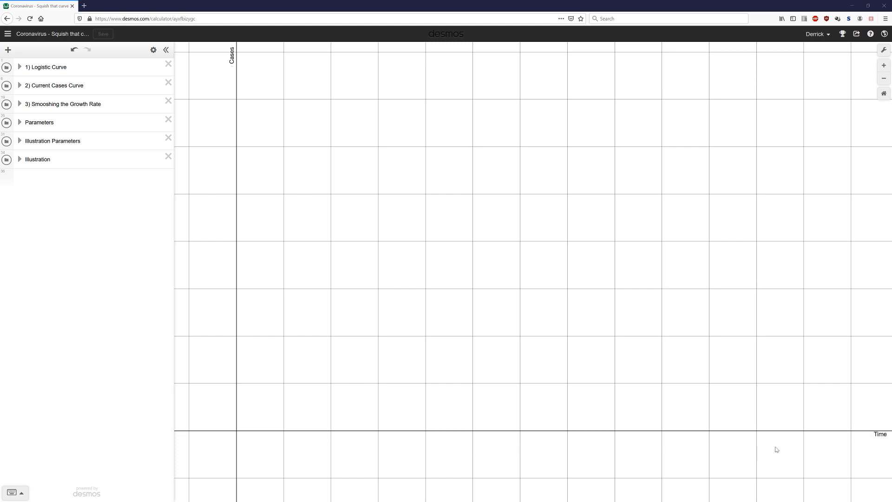
pyautogui.moveTo(261, 374)
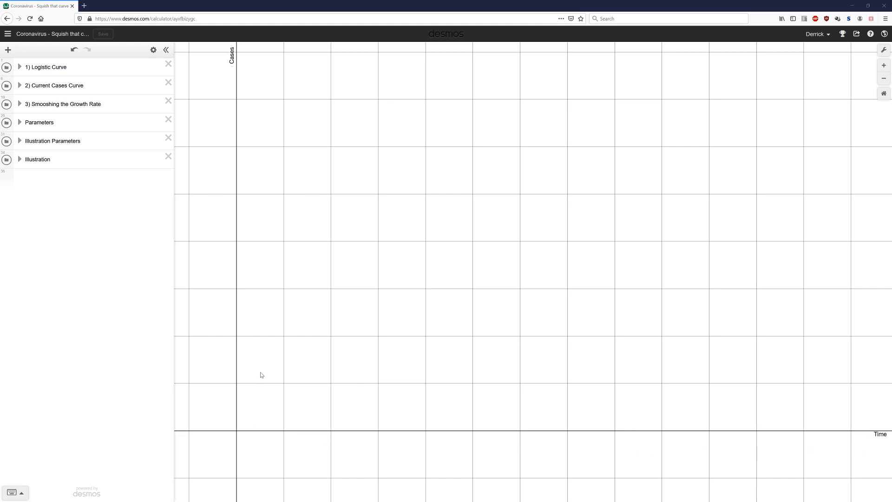
pyautogui.moveTo(253, 85)
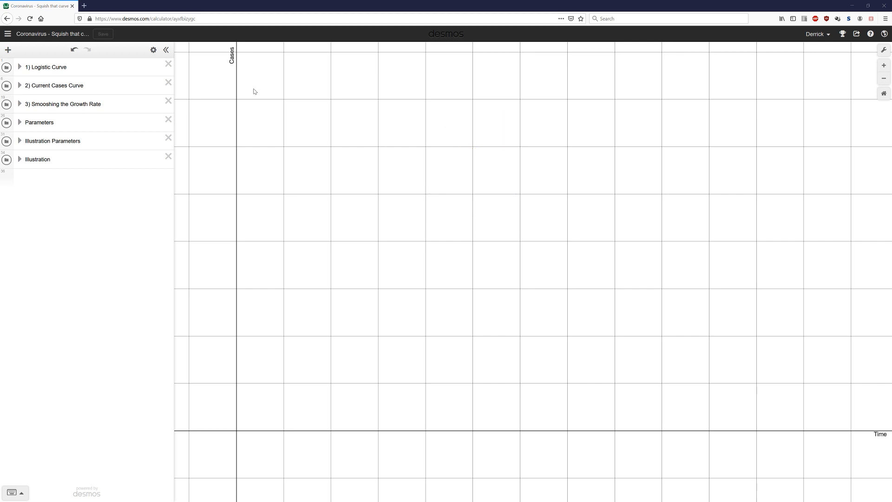
pyautogui.moveTo(210, 334)
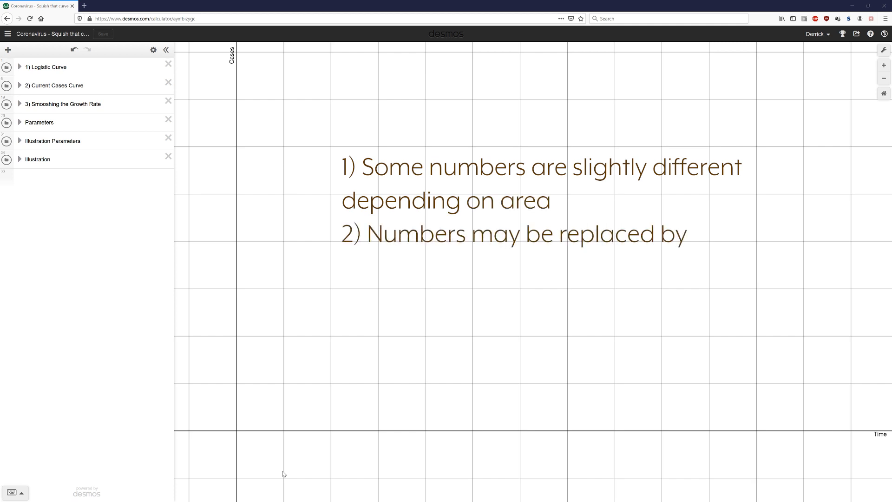
# Expand the '1) Logistic Curve' folder to reveal n(x) and the t slider at 0.
pyautogui.write('more accurate numbers')
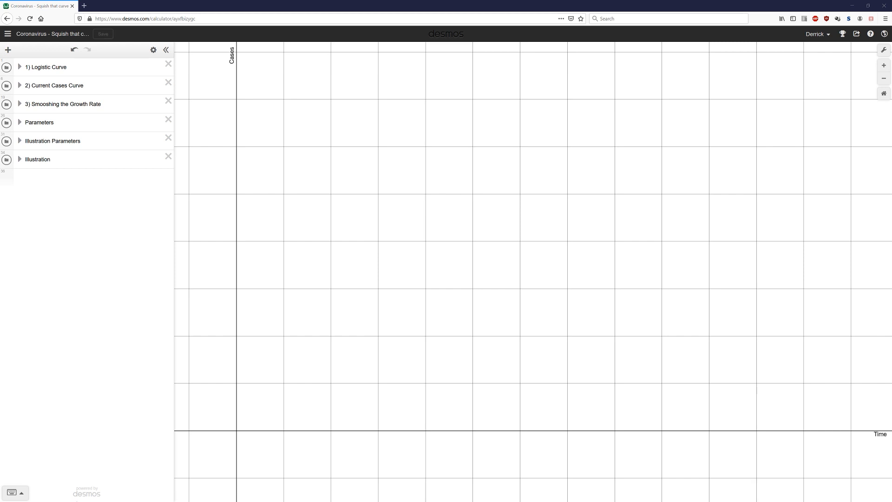
pyautogui.click(19, 67)
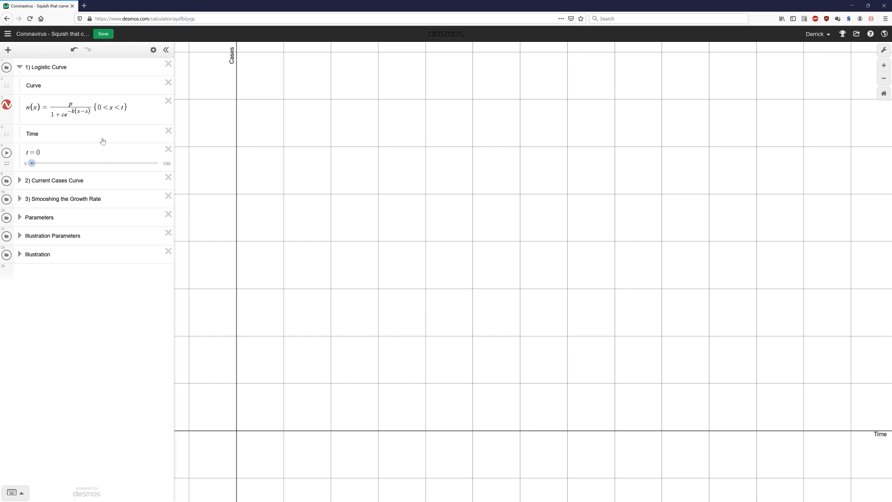
pyautogui.moveTo(85, 158)
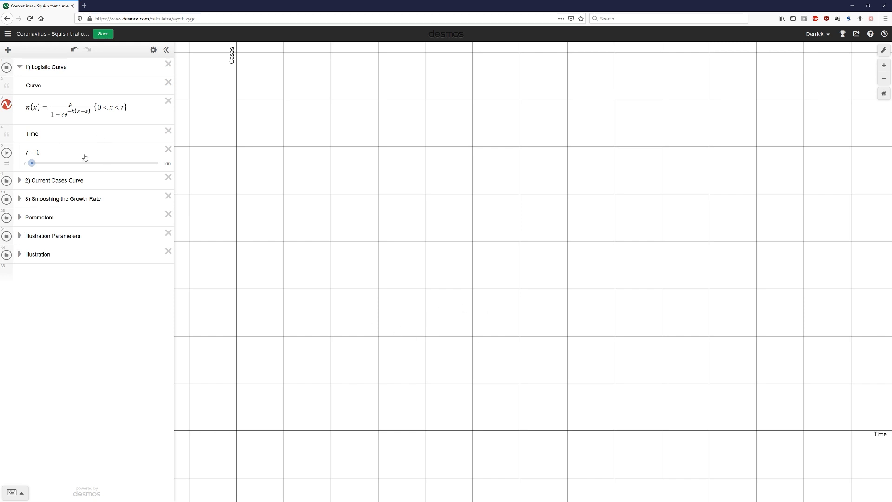
pyautogui.moveTo(197, 306)
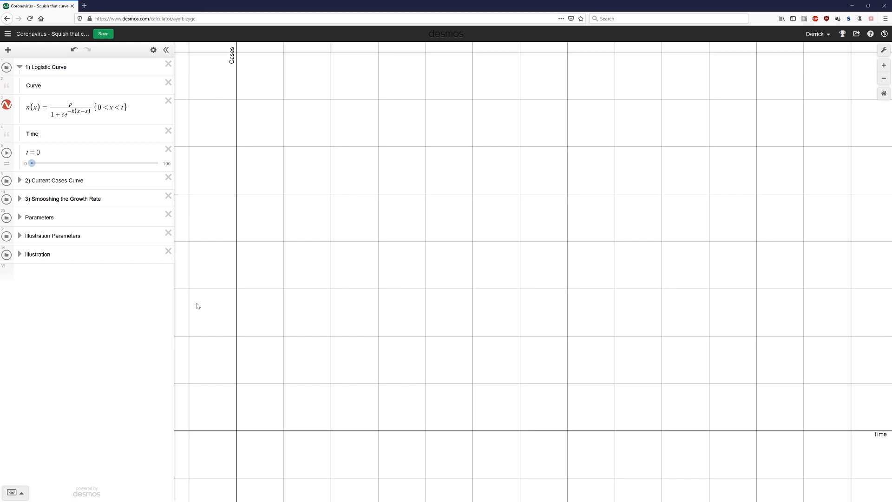
pyautogui.moveTo(358, 185)
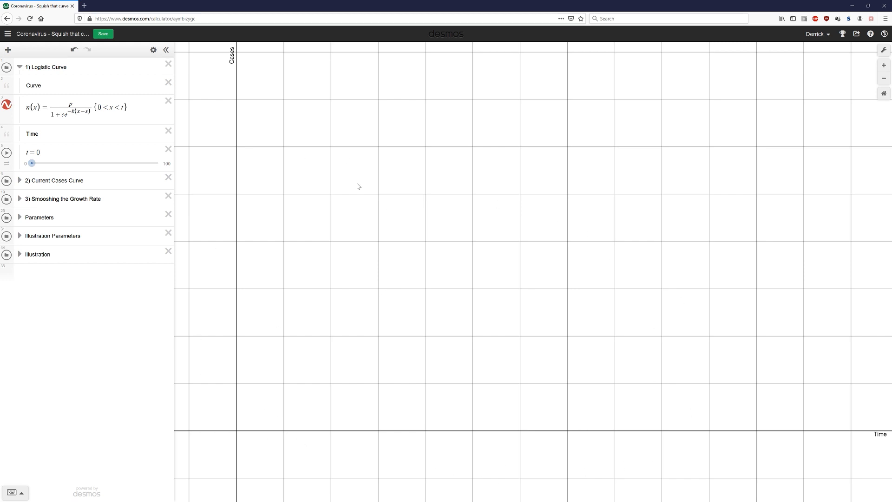
pyautogui.moveTo(452, 361)
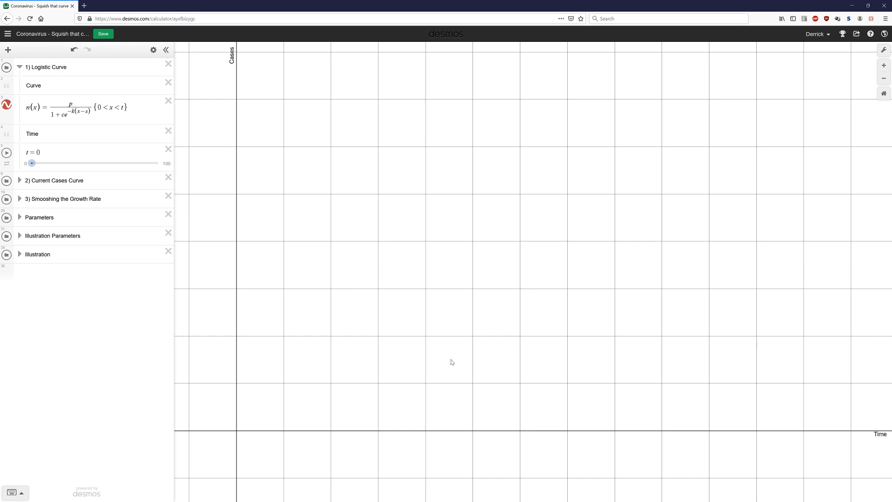
pyautogui.moveTo(450, 363)
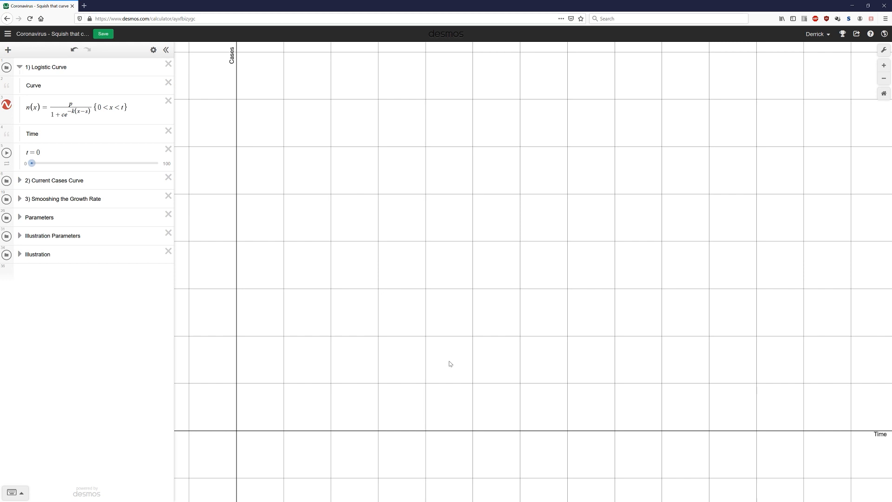
pyautogui.moveTo(452, 365)
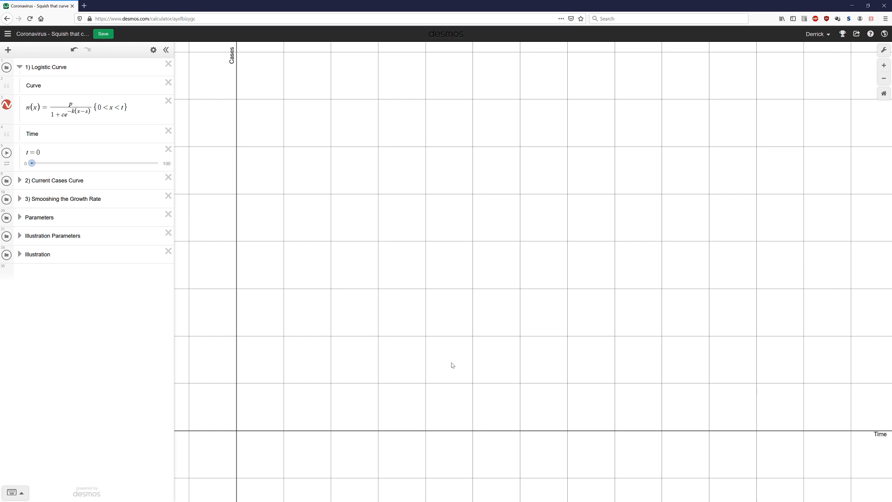
pyautogui.moveTo(450, 364)
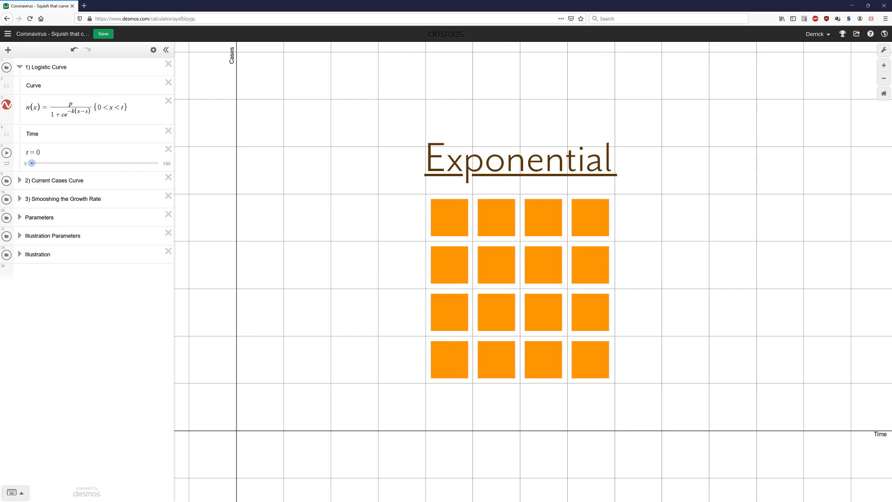
pyautogui.click(495, 263)
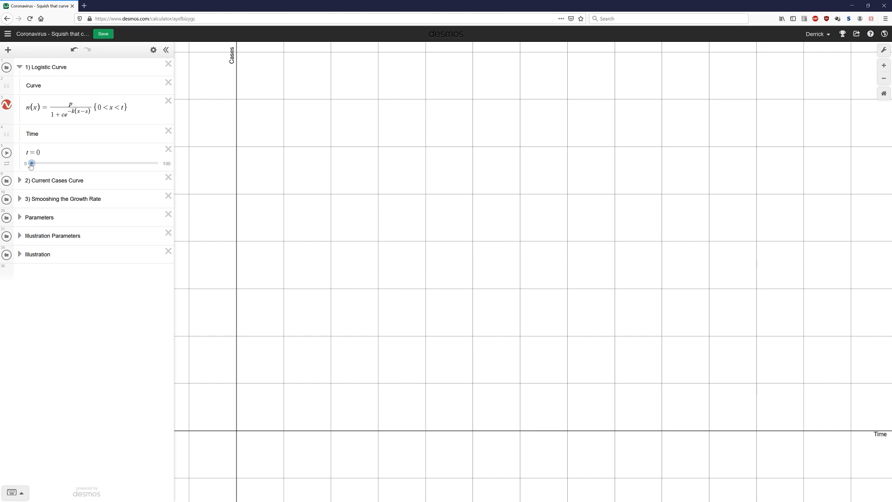
# Advance the t slider to 11 then 16 so the logistic curve climbs steeply.
pyautogui.moveTo(32, 164); pyautogui.dragTo(47, 164)
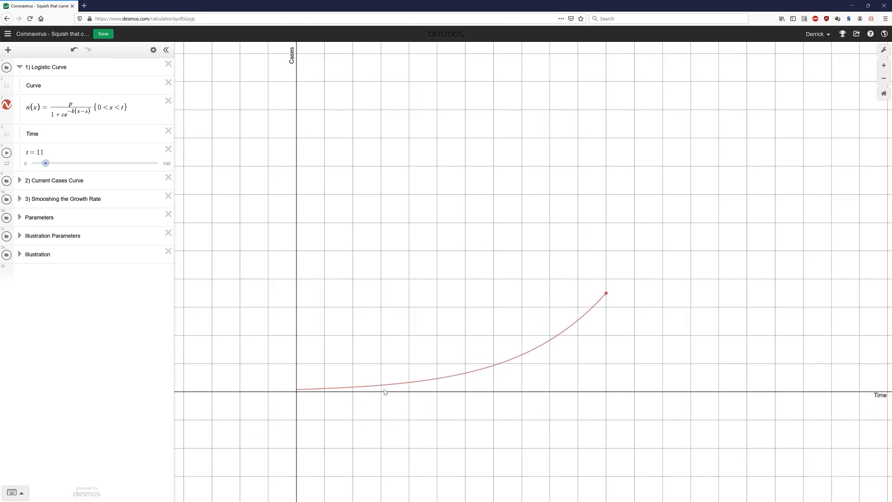
pyautogui.moveTo(567, 333)
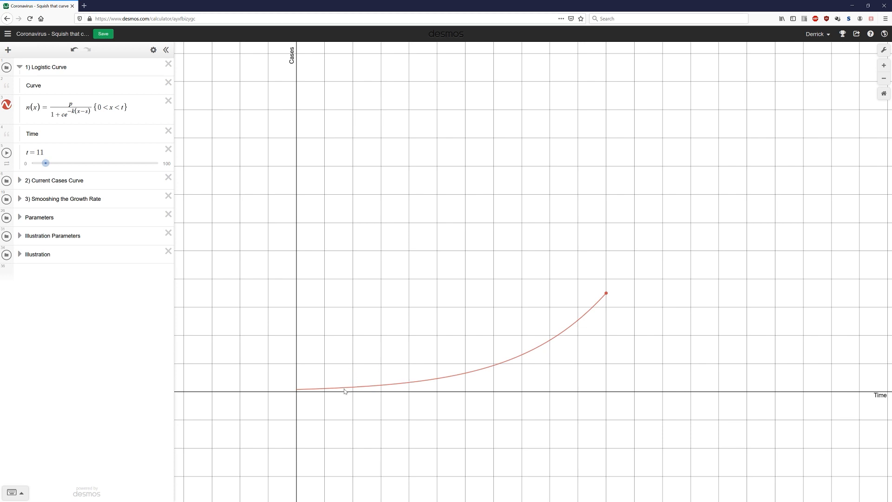
pyautogui.moveTo(354, 395)
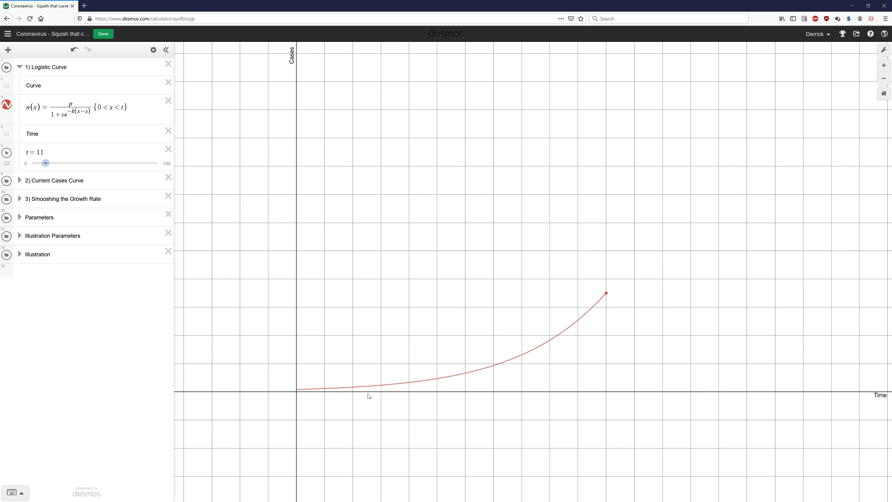
pyautogui.moveTo(364, 399)
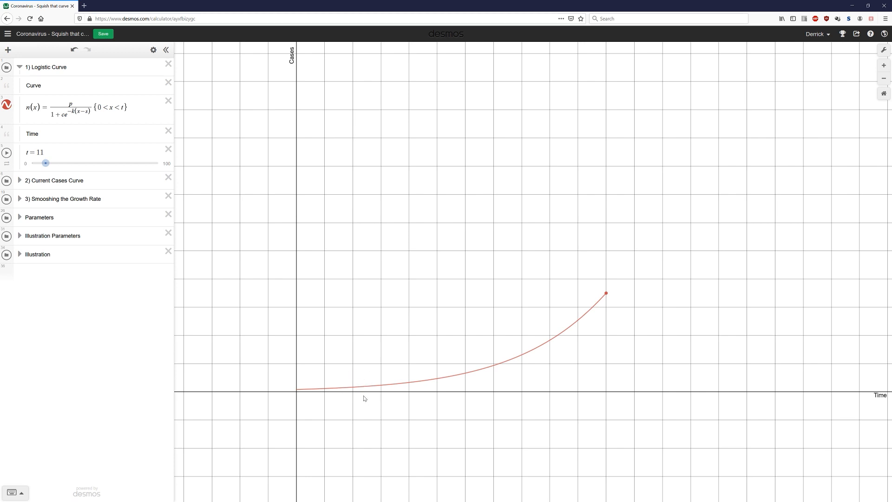
pyautogui.moveTo(354, 391)
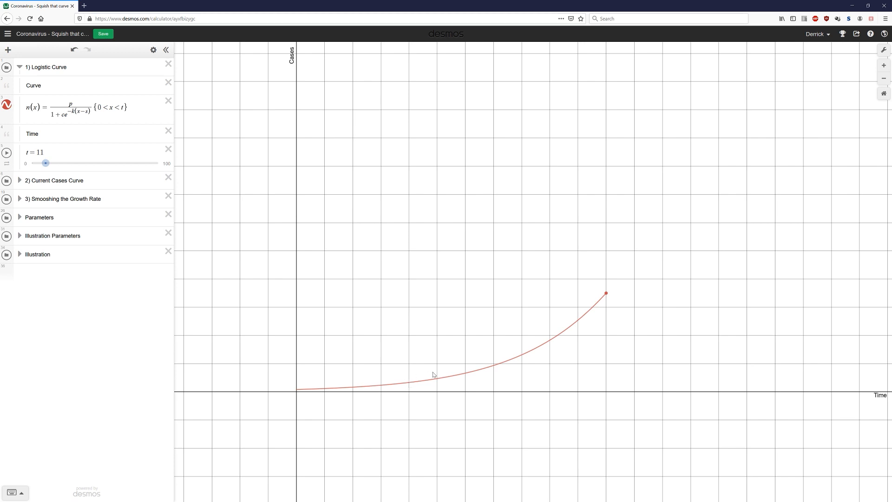
pyautogui.moveTo(499, 366)
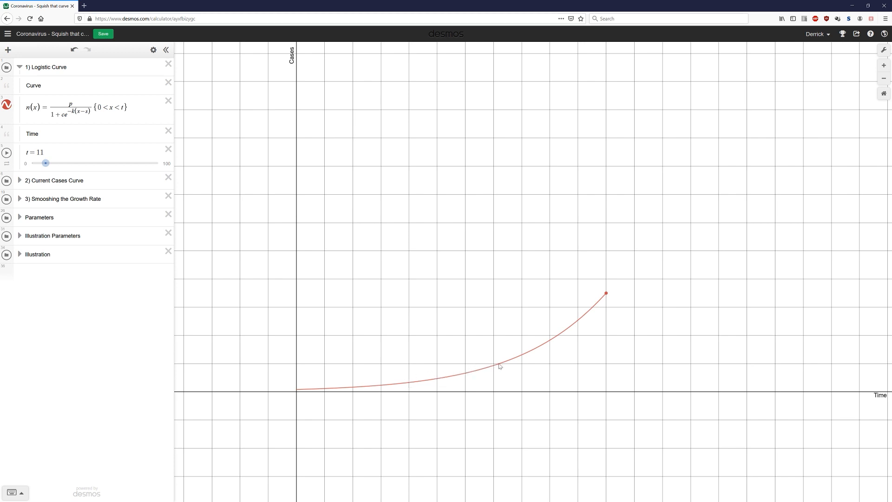
pyautogui.moveTo(494, 367)
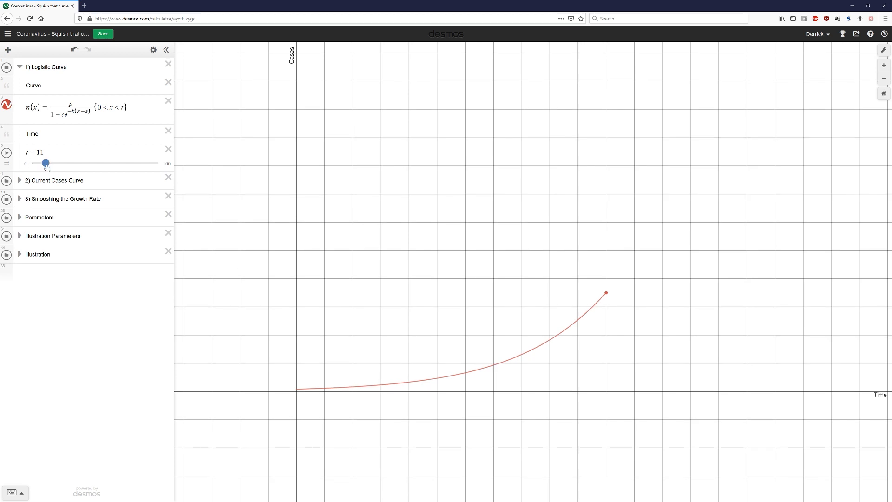
pyautogui.moveTo(47, 163); pyautogui.dragTo(52, 163)
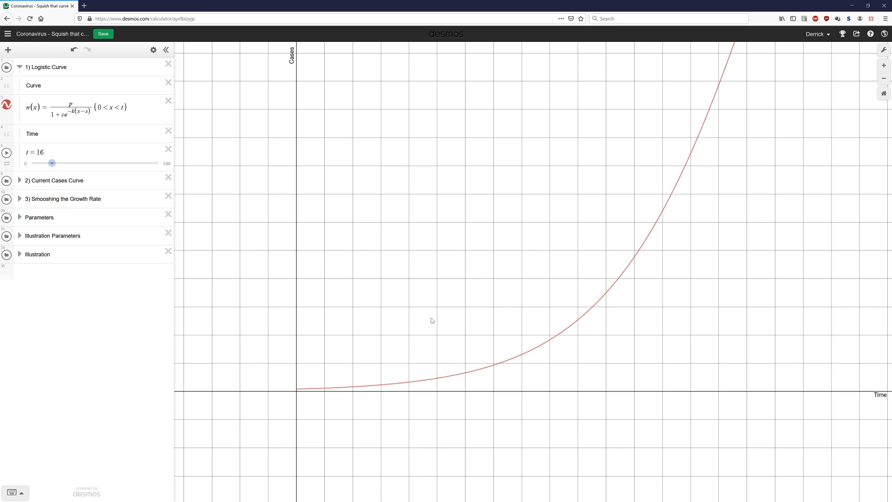
pyautogui.moveTo(709, 120)
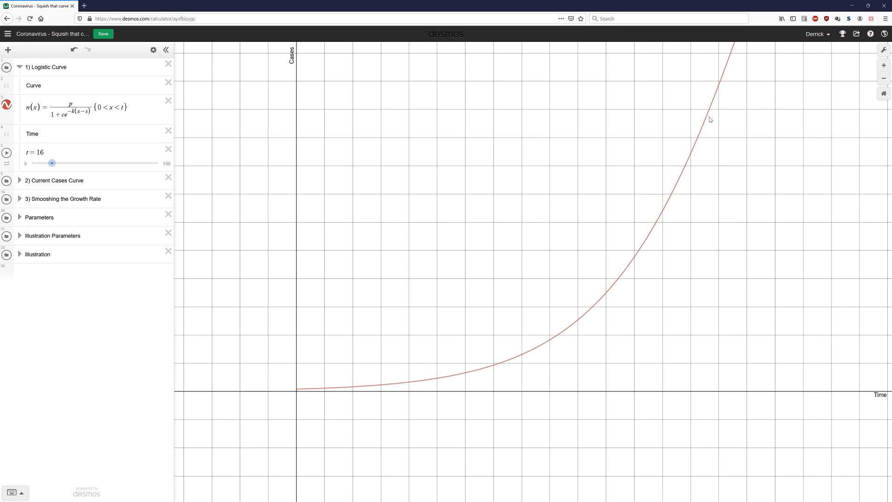
pyautogui.moveTo(413, 391)
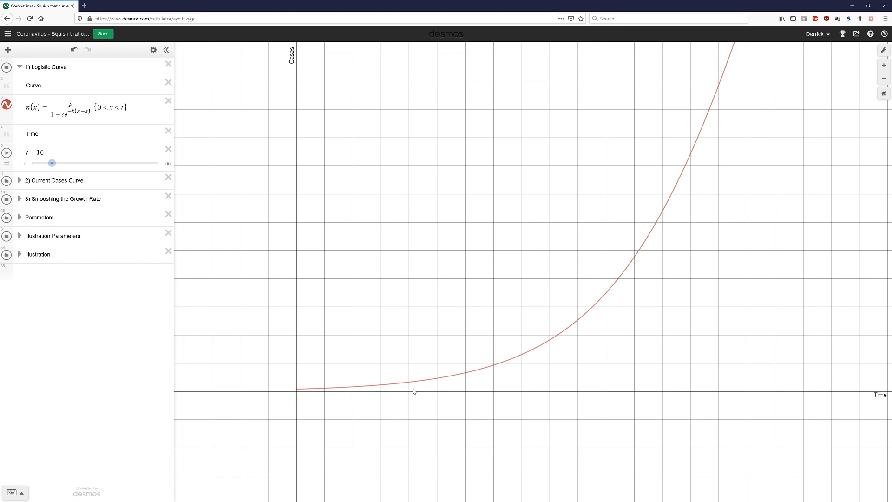
pyautogui.moveTo(715, 166)
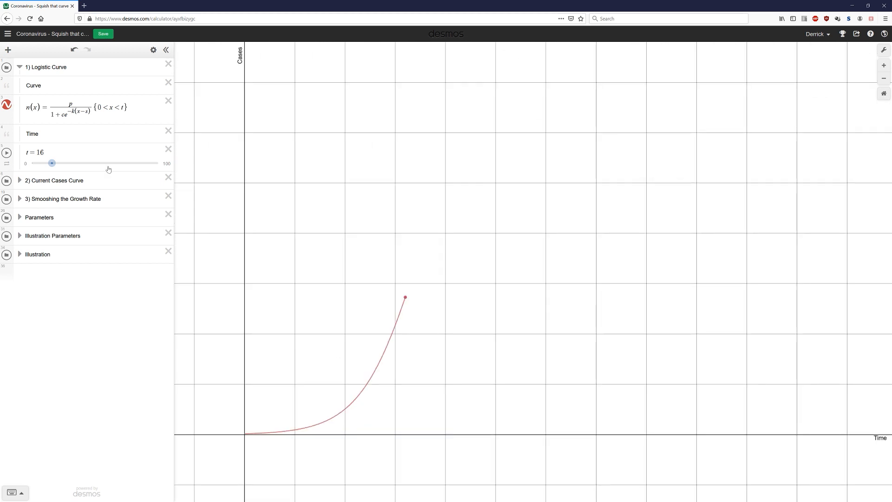
# Advance the t slider from 45 to about 74 until the logistic curve plateaus.
pyautogui.moveTo(51, 164); pyautogui.dragTo(88, 163)
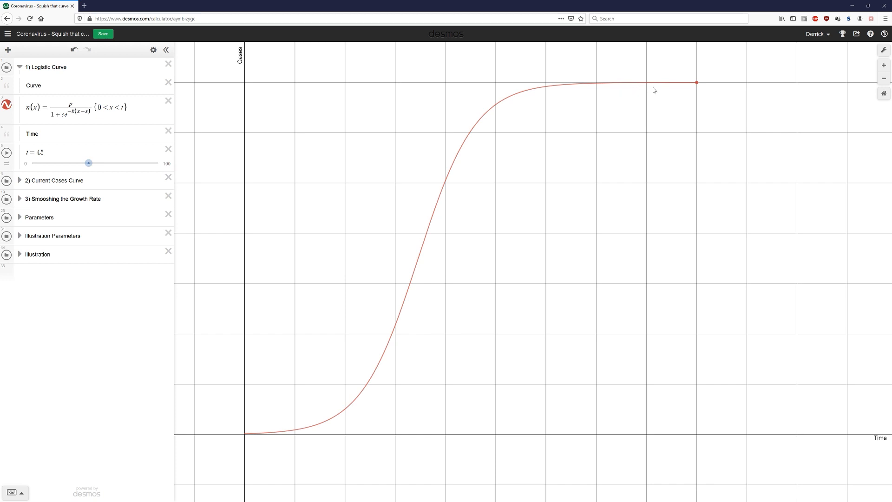
pyautogui.moveTo(677, 91)
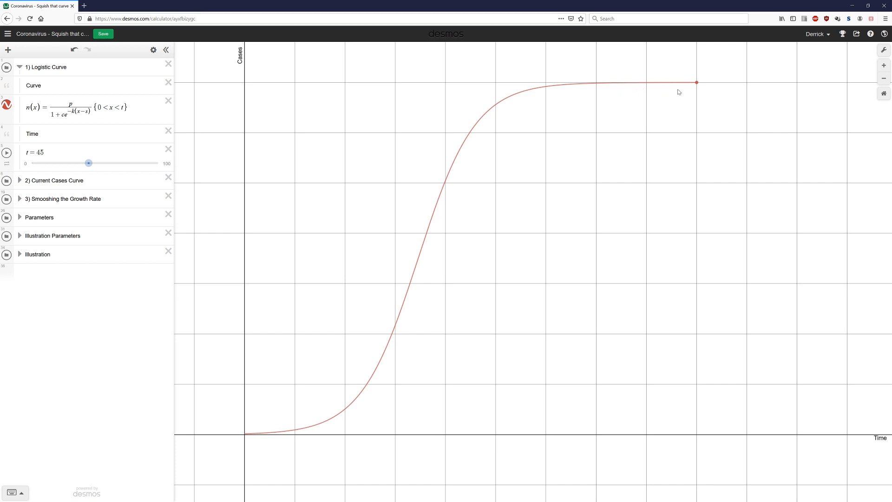
pyautogui.moveTo(641, 93)
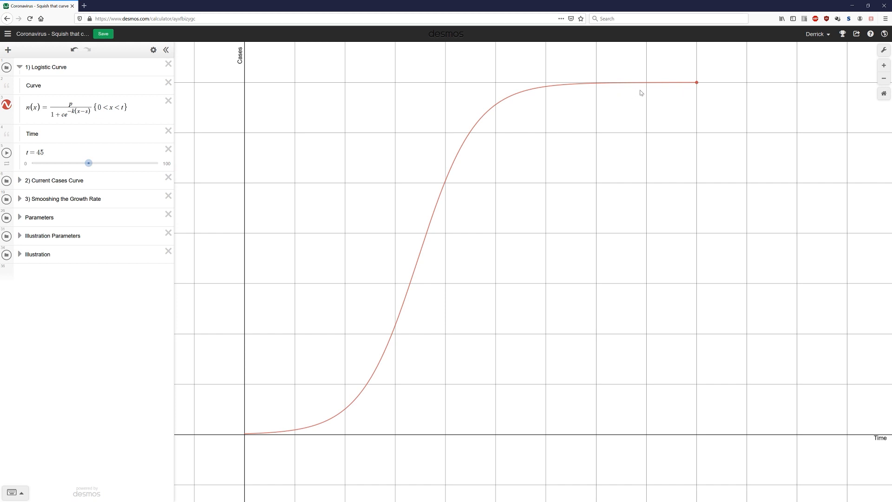
pyautogui.moveTo(674, 95)
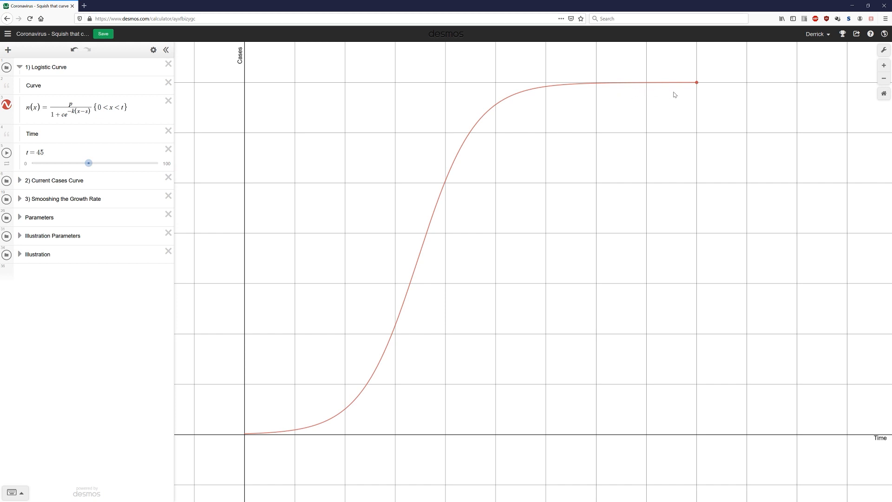
pyautogui.moveTo(683, 95)
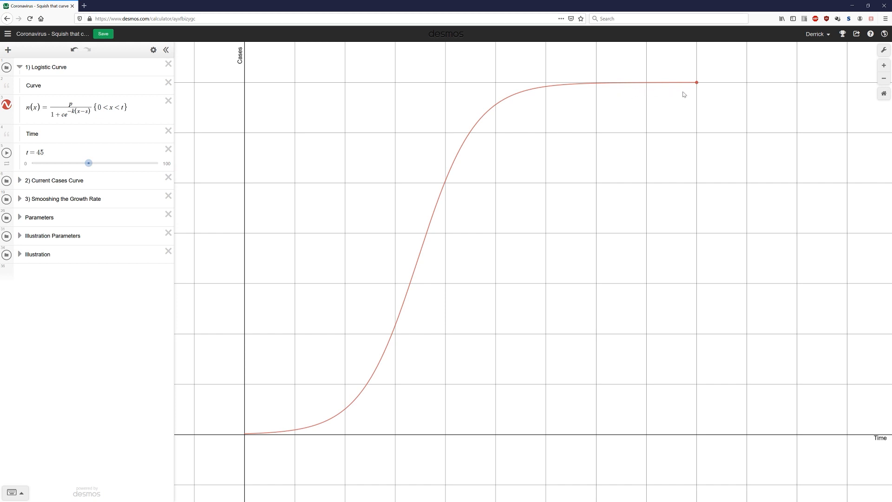
pyautogui.moveTo(311, 315)
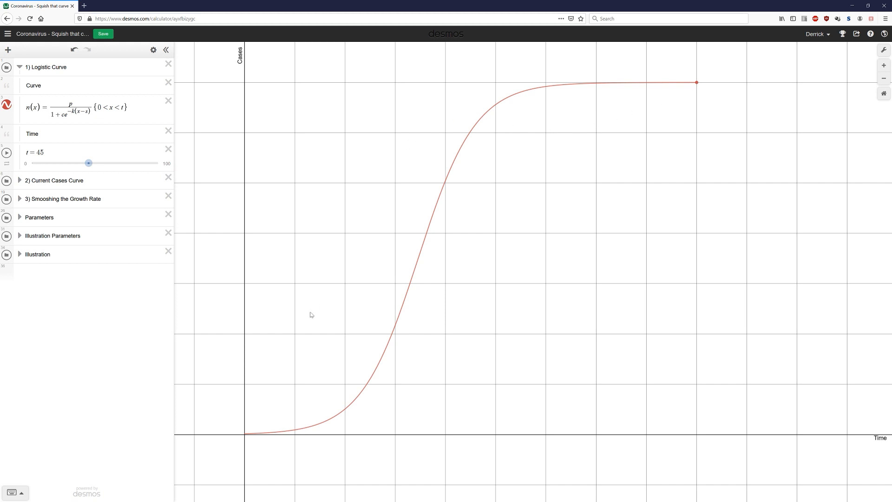
pyautogui.moveTo(530, 104)
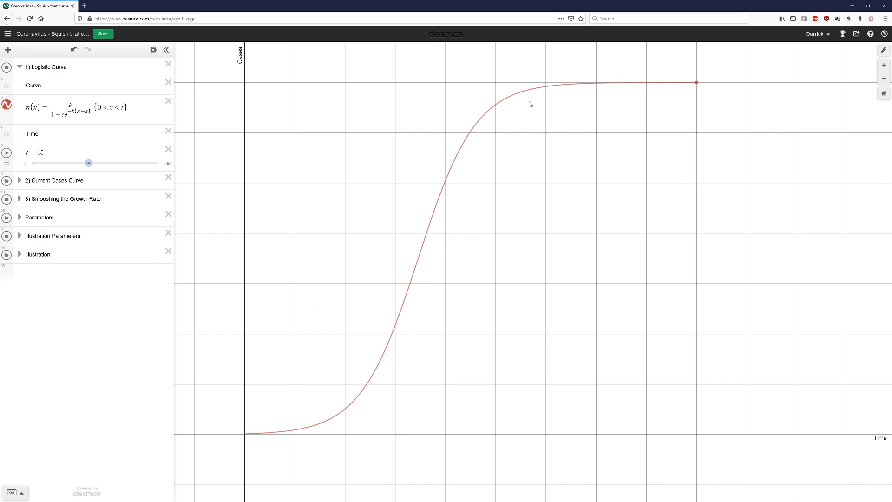
pyautogui.moveTo(280, 166)
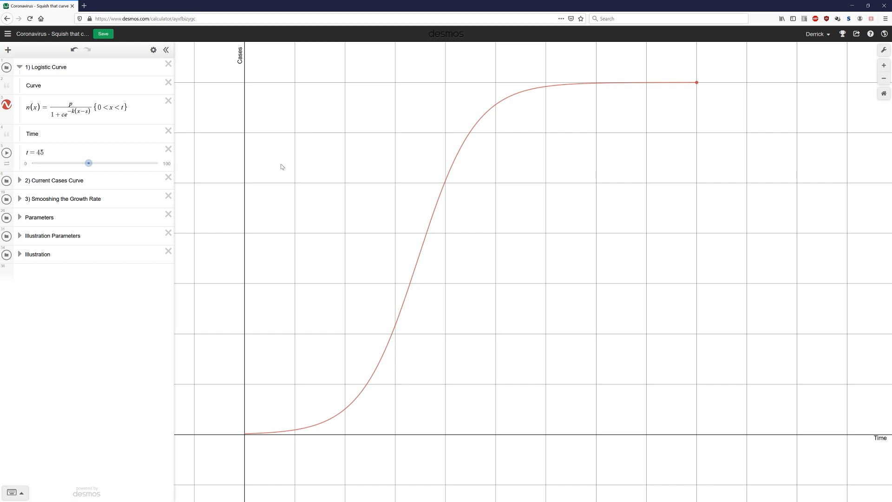
pyautogui.moveTo(88, 164); pyautogui.dragTo(106, 164)
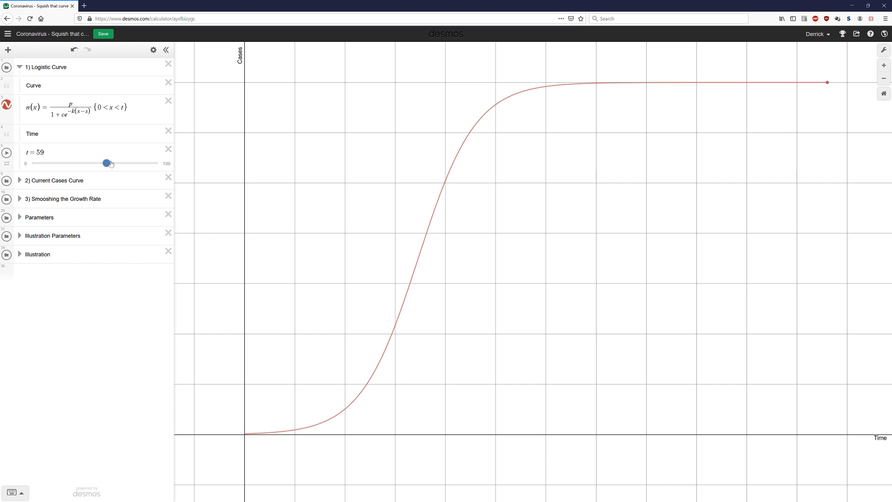
pyautogui.moveTo(105, 164); pyautogui.dragTo(125, 164)
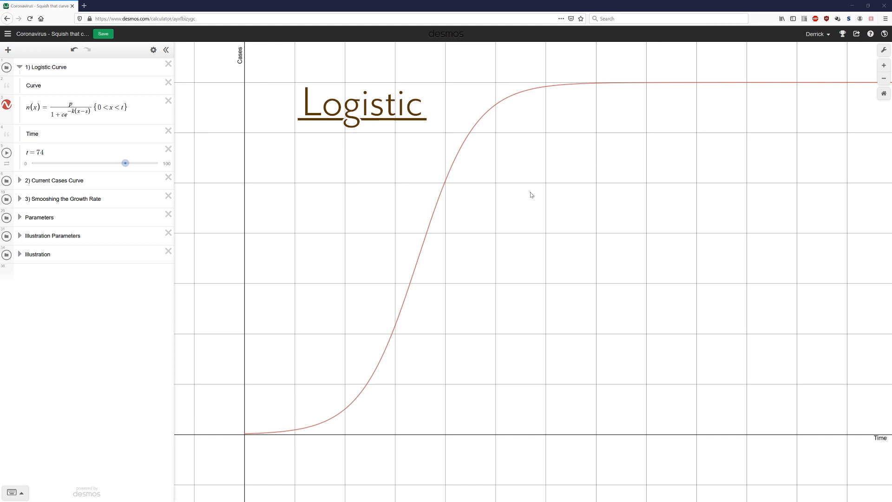
pyautogui.moveTo(561, 217)
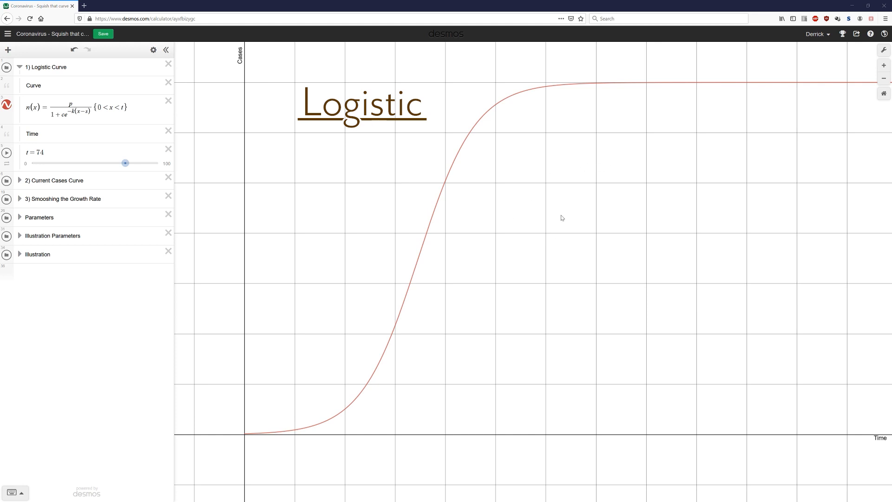
pyautogui.moveTo(625, 161)
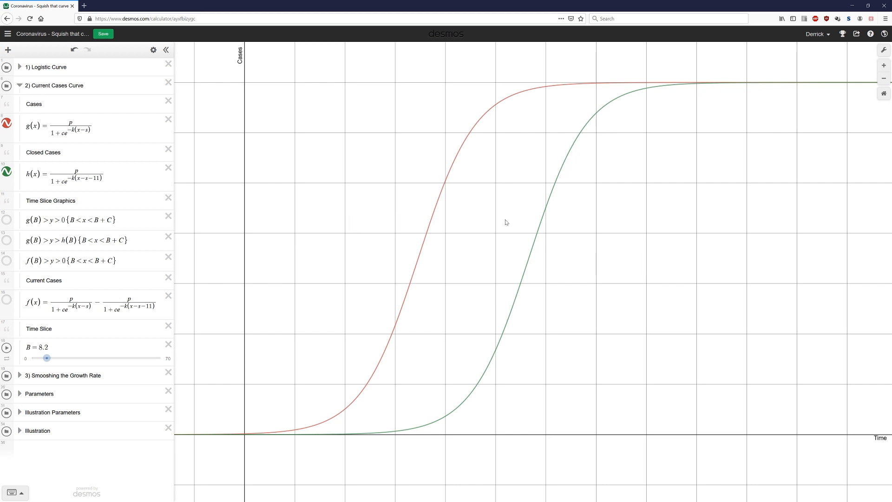
pyautogui.moveTo(498, 267)
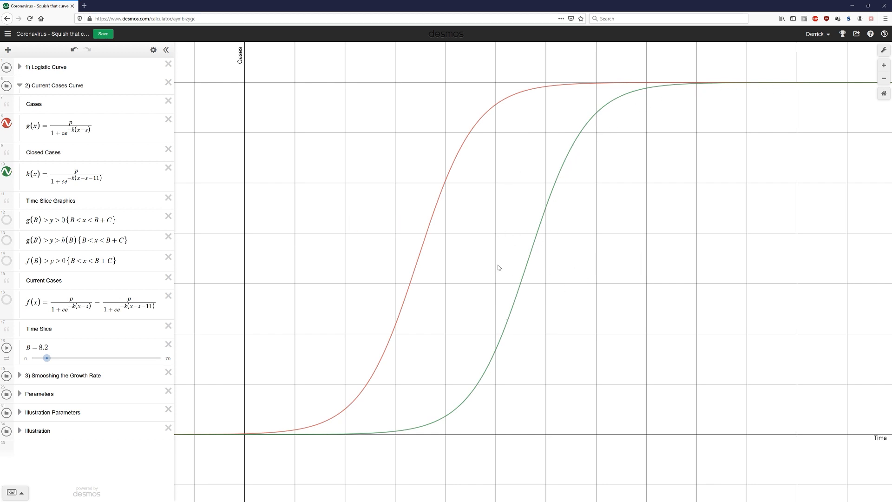
pyautogui.moveTo(474, 227)
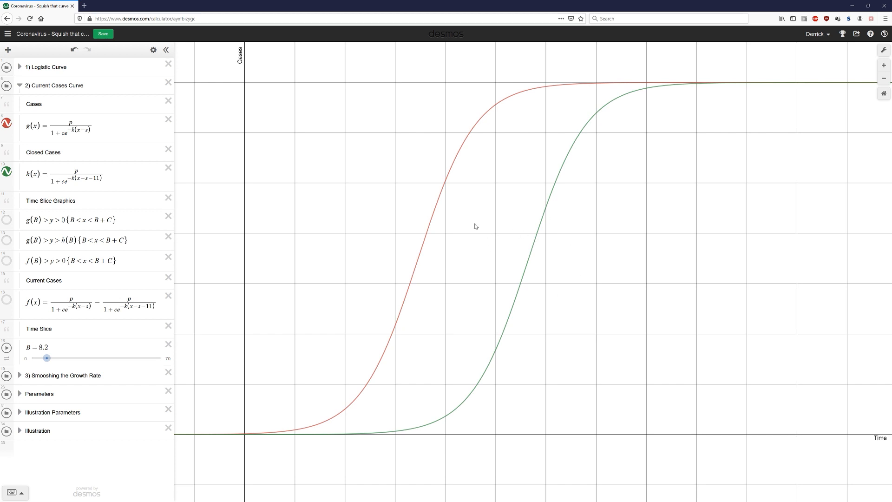
pyautogui.moveTo(563, 300)
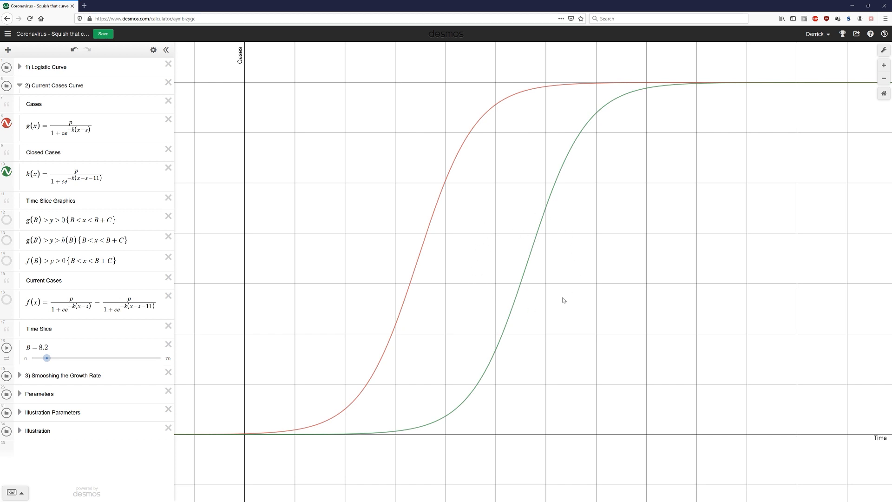
pyautogui.moveTo(525, 271)
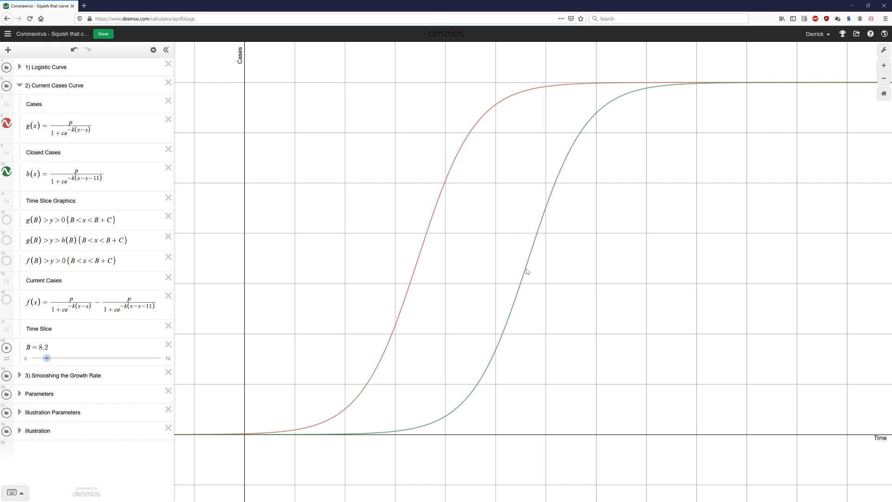
# Highlight the green closed-cases curve h(x) and set time slice B to 17.7.
pyautogui.click(62, 174)
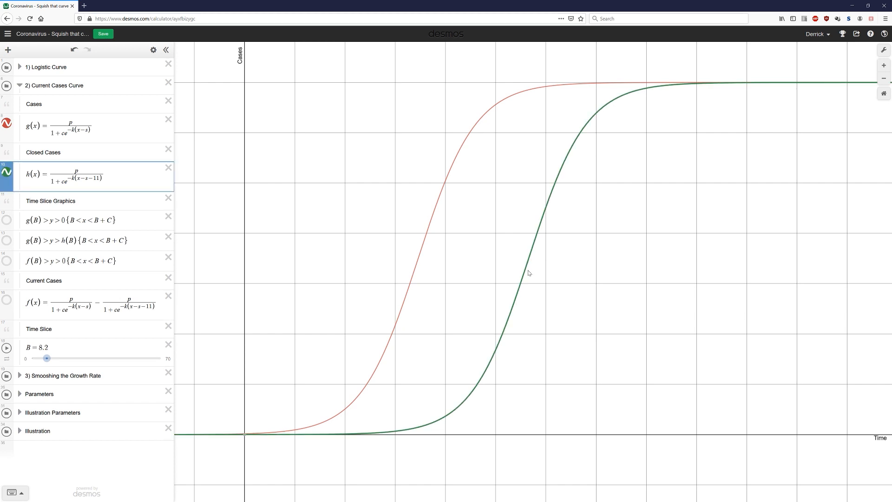
pyautogui.moveTo(47, 357); pyautogui.dragTo(64, 358)
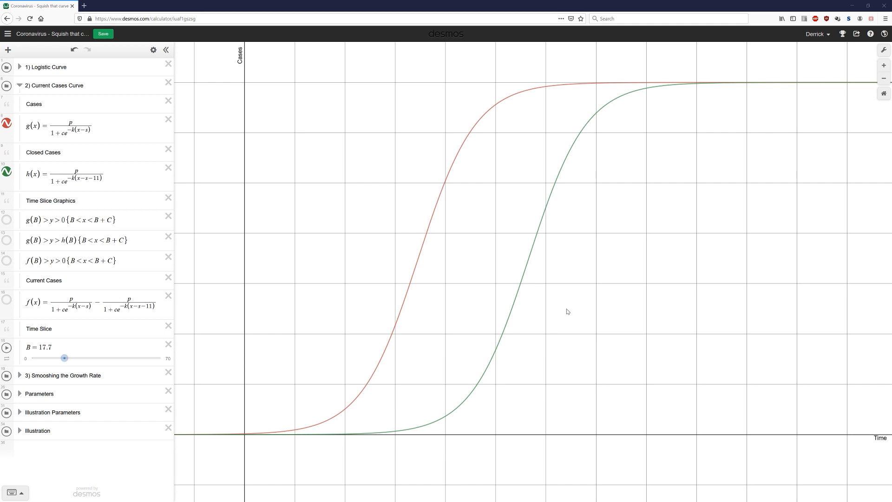
pyautogui.moveTo(571, 315)
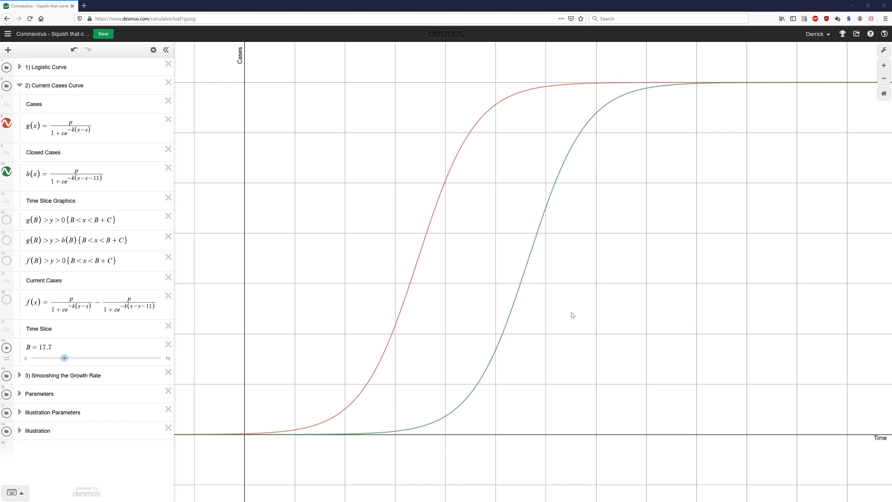
pyautogui.moveTo(536, 271)
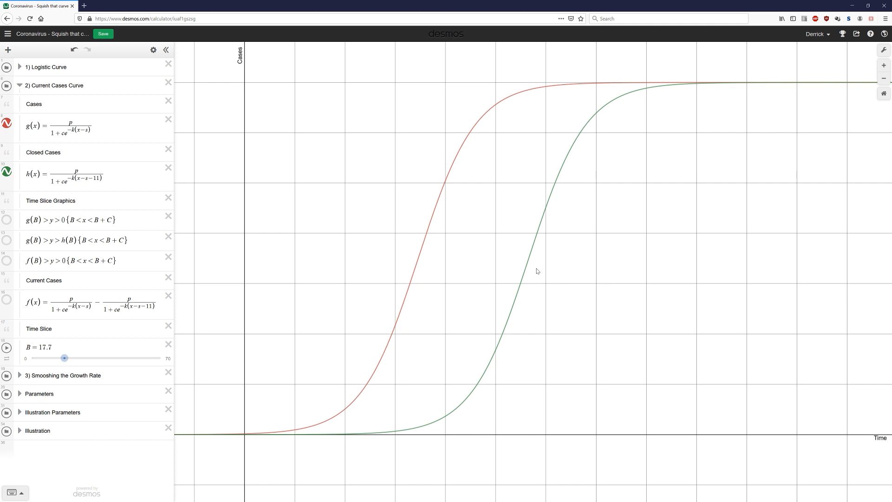
pyautogui.moveTo(533, 267)
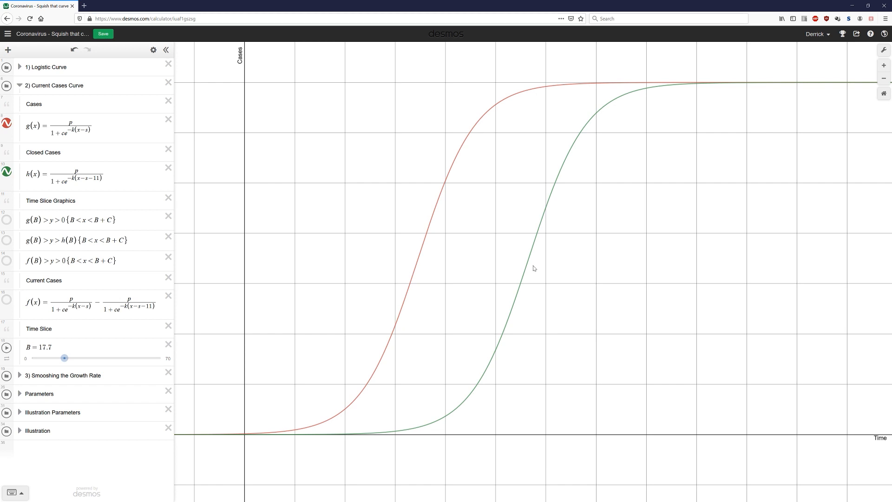
pyautogui.moveTo(62, 237)
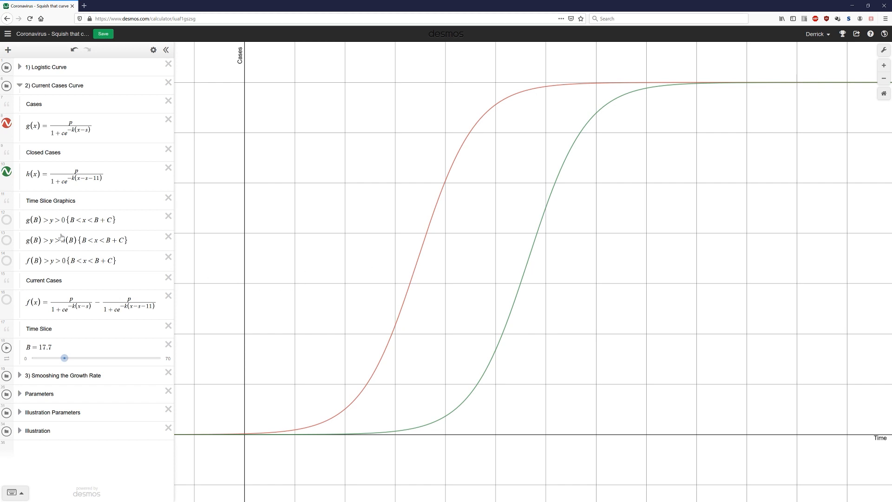
# Show the red time-slice band and sweep B through 8.3 and 12.6 toward 35.
pyautogui.click(6, 219)
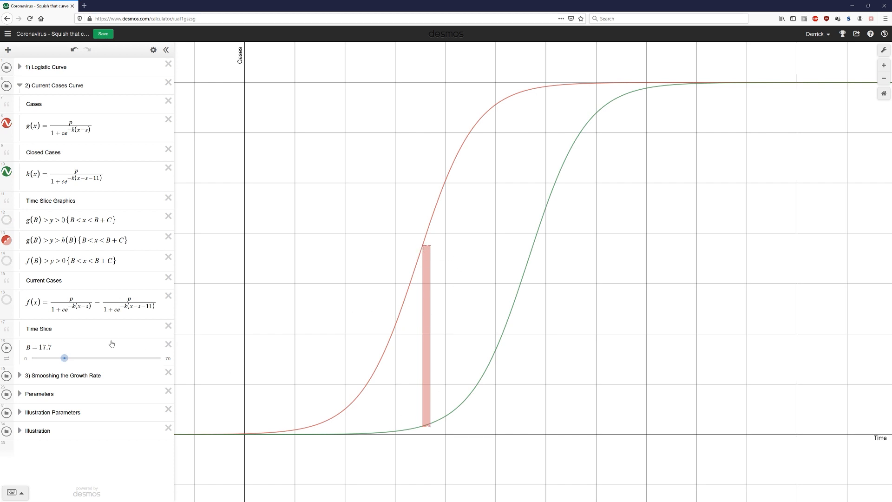
pyautogui.moveTo(64, 358); pyautogui.dragTo(48, 358)
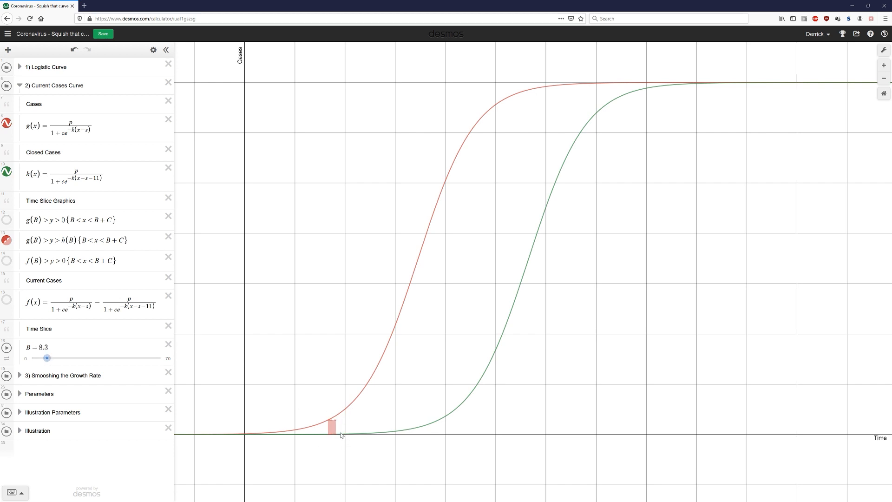
pyautogui.moveTo(48, 358); pyautogui.dragTo(55, 358)
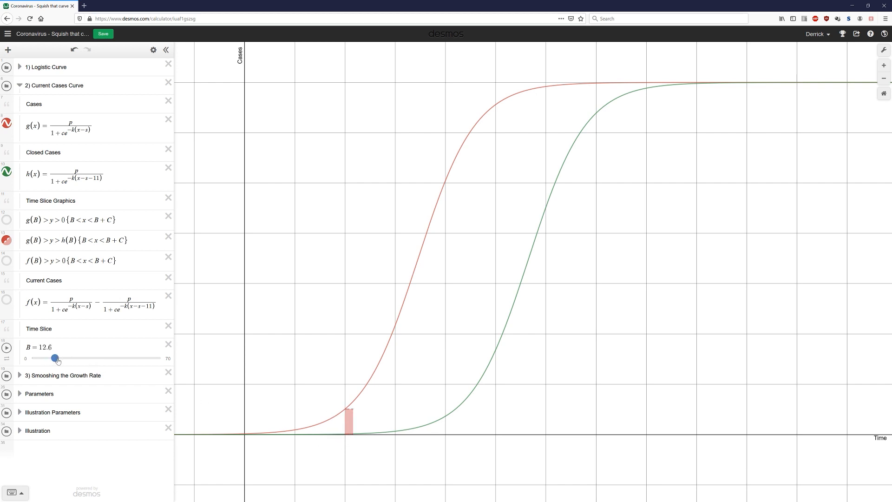
pyautogui.moveTo(55, 358); pyautogui.dragTo(75, 358)
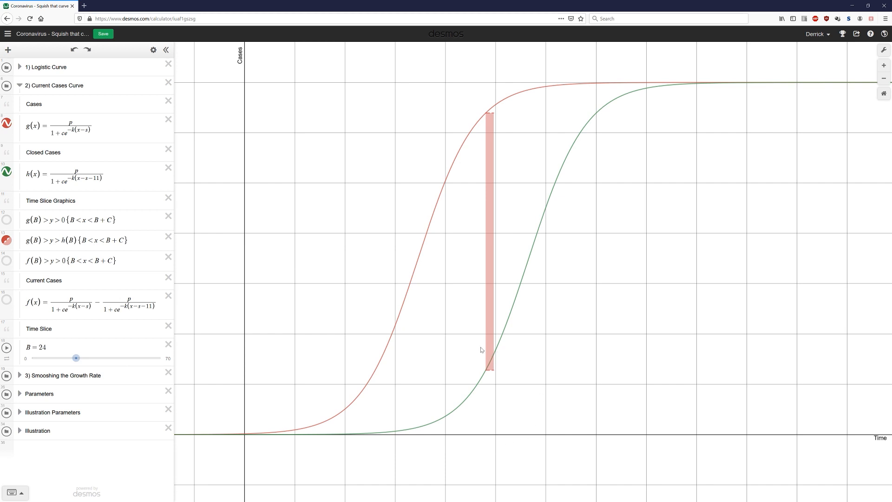
pyautogui.moveTo(479, 351)
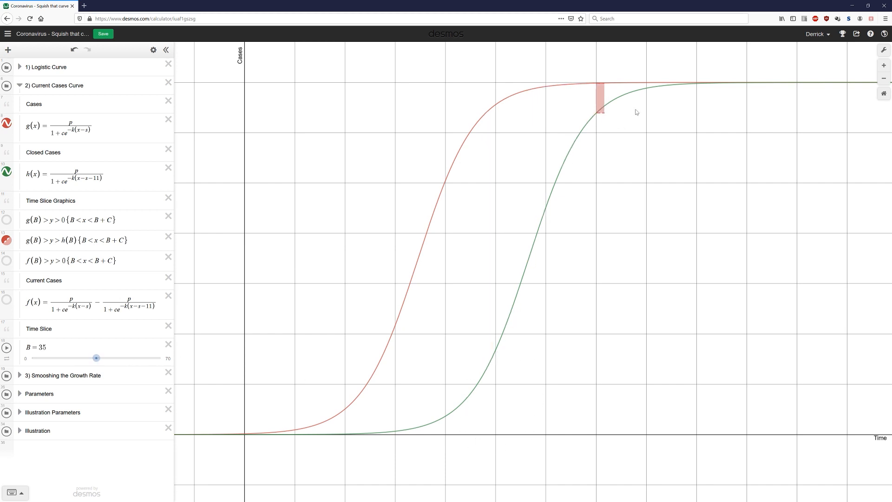
pyautogui.moveTo(657, 215)
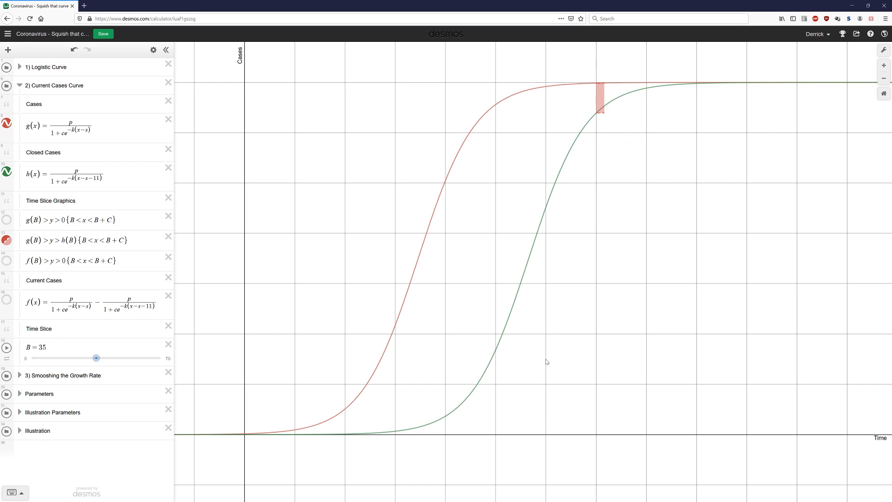
pyautogui.moveTo(592, 130)
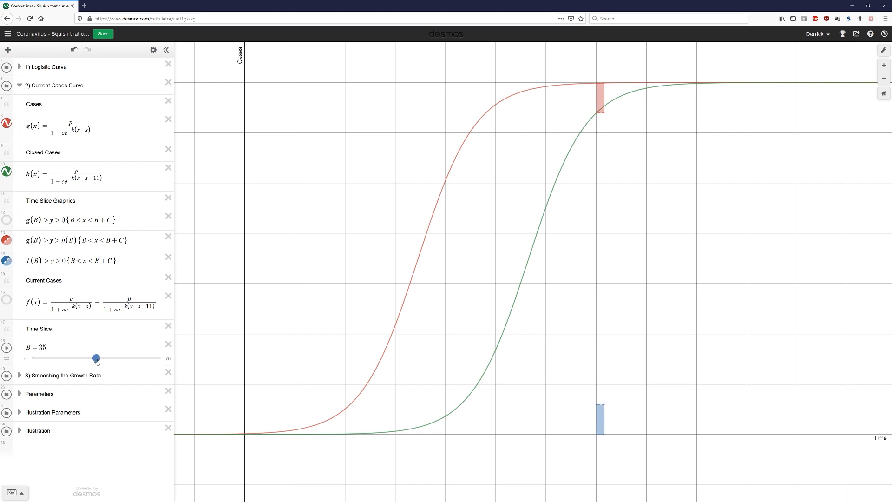
# Bring the time slice back through 26 to an early time, settling B at 13.
pyautogui.moveTo(96, 358); pyautogui.dragTo(95, 358)
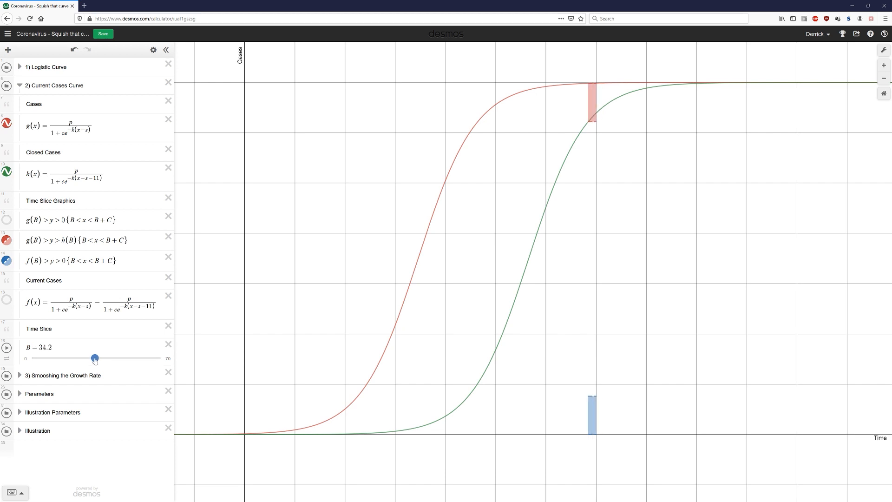
pyautogui.moveTo(95, 359); pyautogui.dragTo(80, 357)
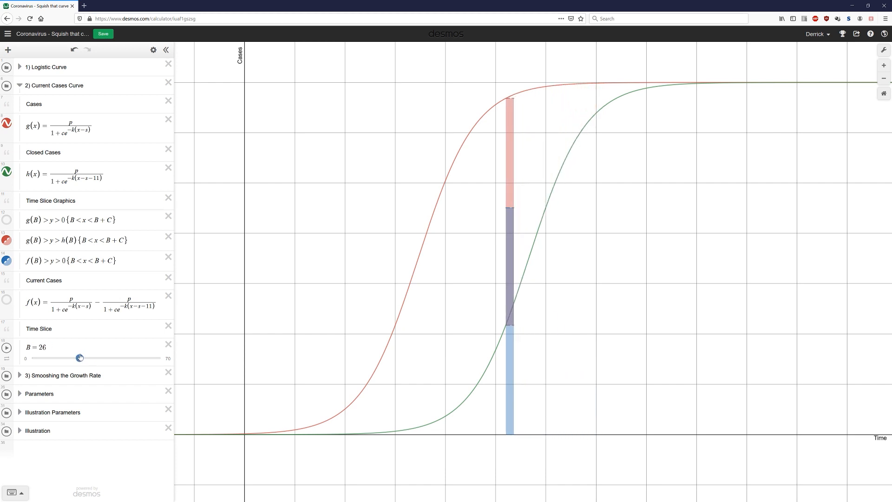
pyautogui.moveTo(80, 357); pyautogui.dragTo(76, 357)
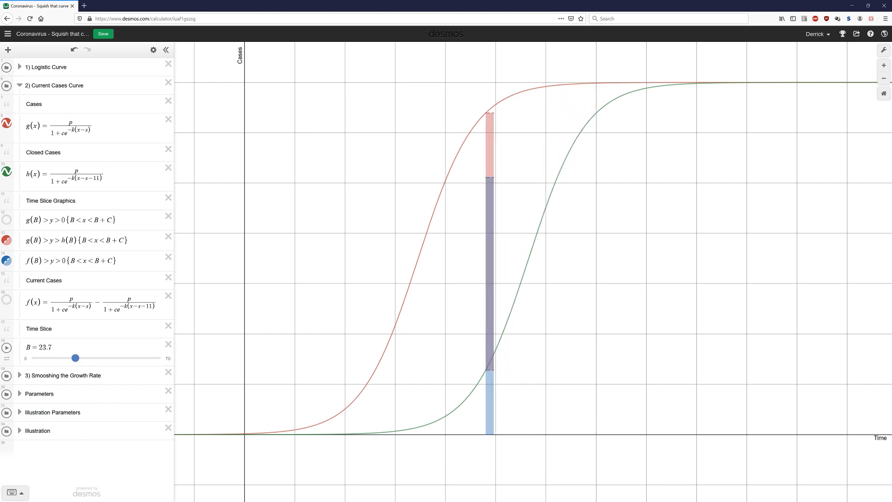
pyautogui.moveTo(74, 357); pyautogui.dragTo(64, 358)
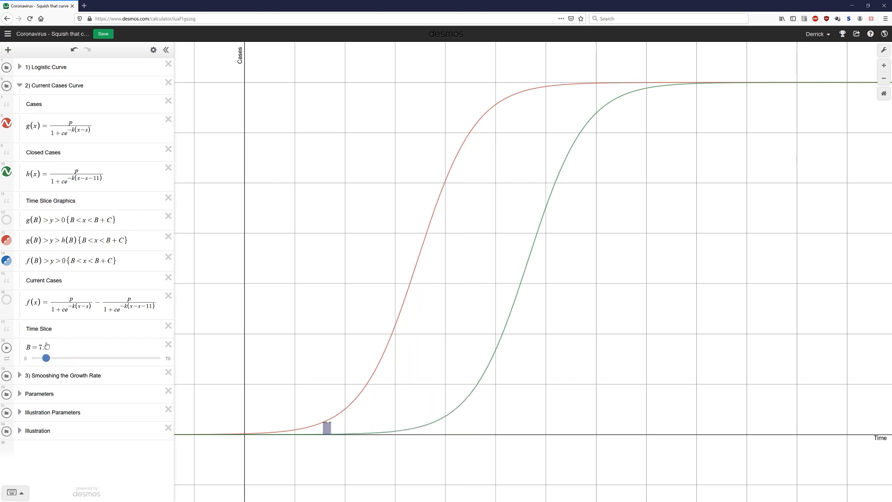
pyautogui.moveTo(46, 358); pyautogui.dragTo(47, 357)
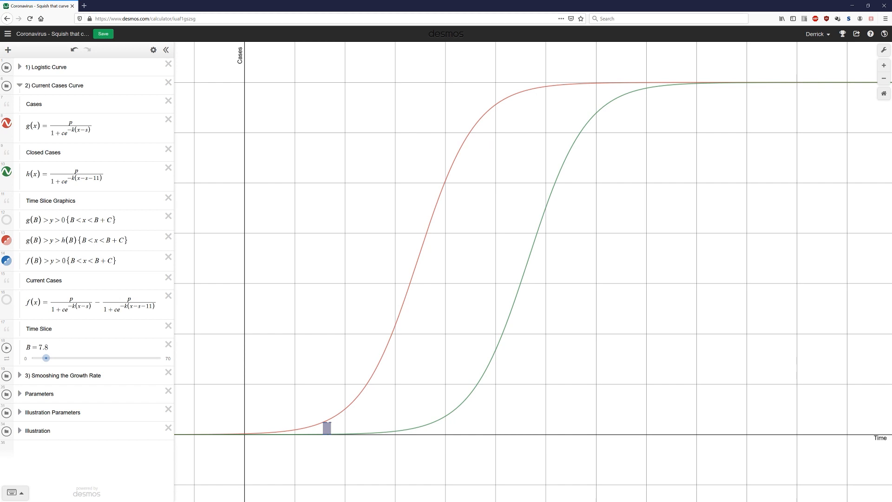
pyautogui.moveTo(47, 358); pyautogui.dragTo(55, 358)
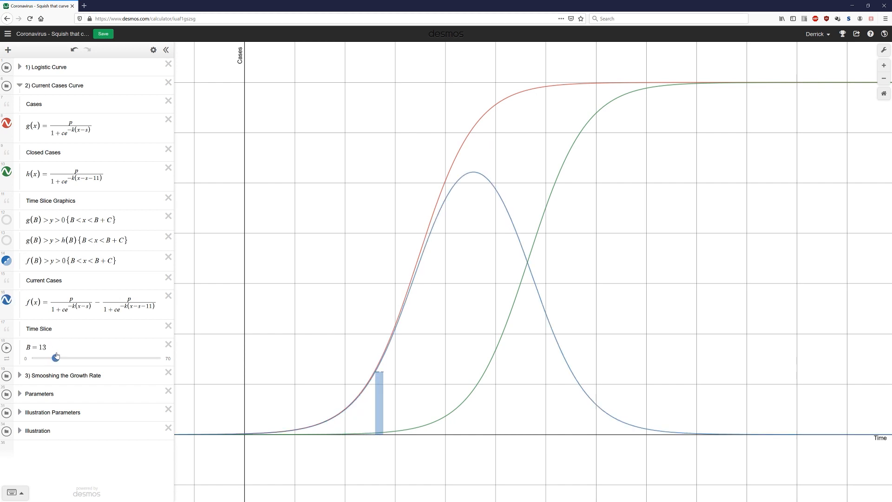
# Sweep B up to the bell curve's peak and tail, ending near 35.8.
pyautogui.moveTo(56, 357); pyautogui.dragTo(77, 356)
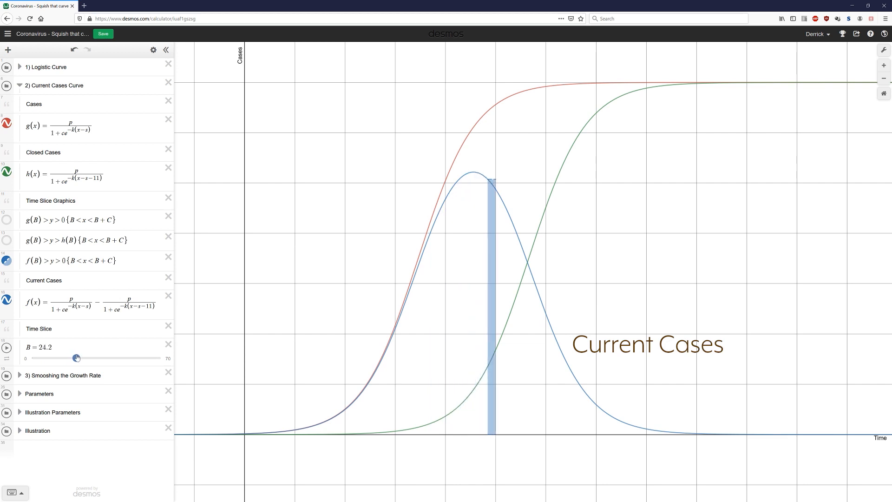
pyautogui.moveTo(77, 358); pyautogui.dragTo(98, 358)
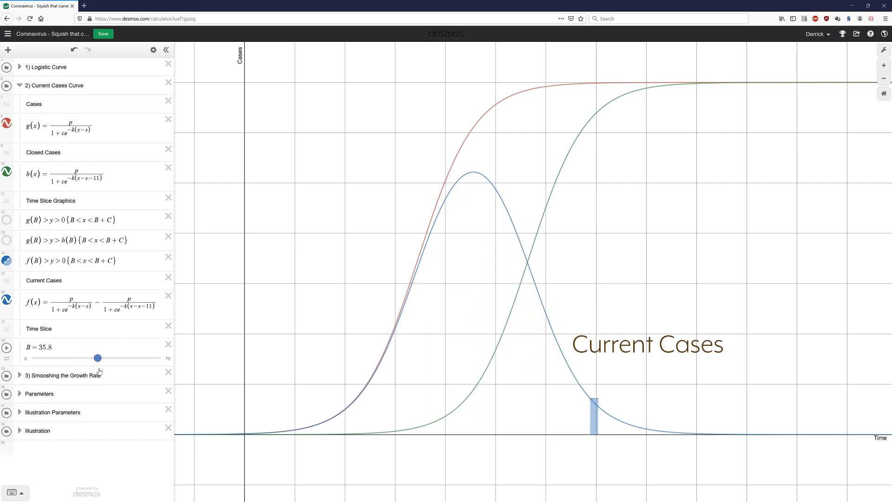
pyautogui.moveTo(98, 358); pyautogui.dragTo(77, 358)
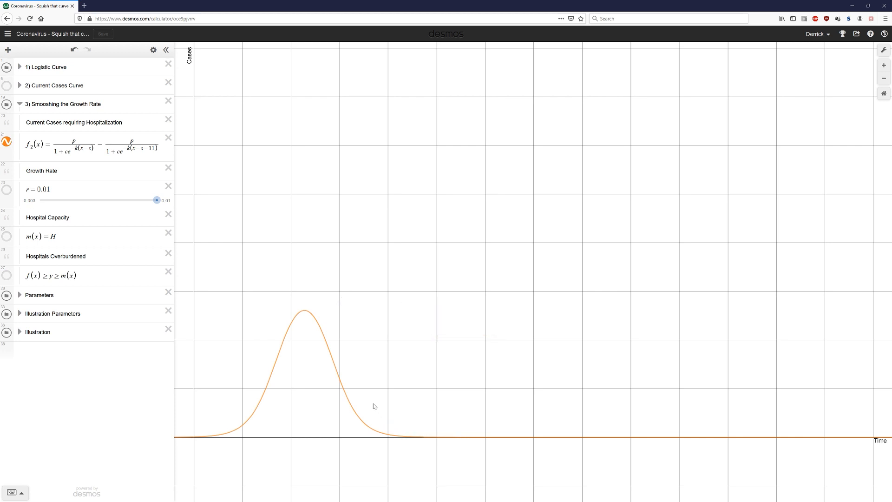
pyautogui.moveTo(284, 345)
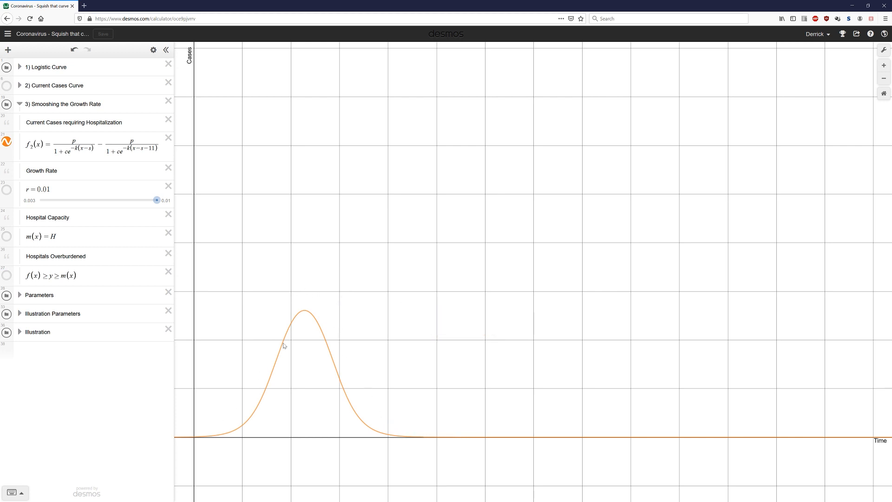
pyautogui.moveTo(197, 446)
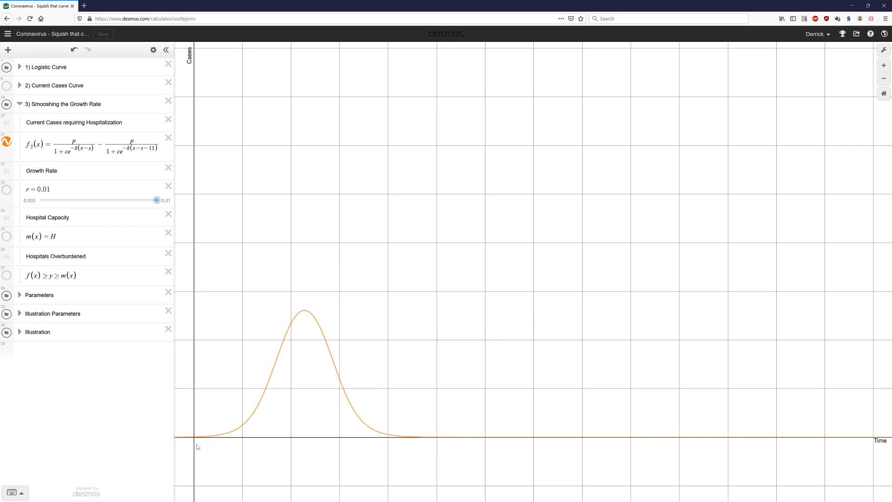
pyautogui.moveTo(265, 404)
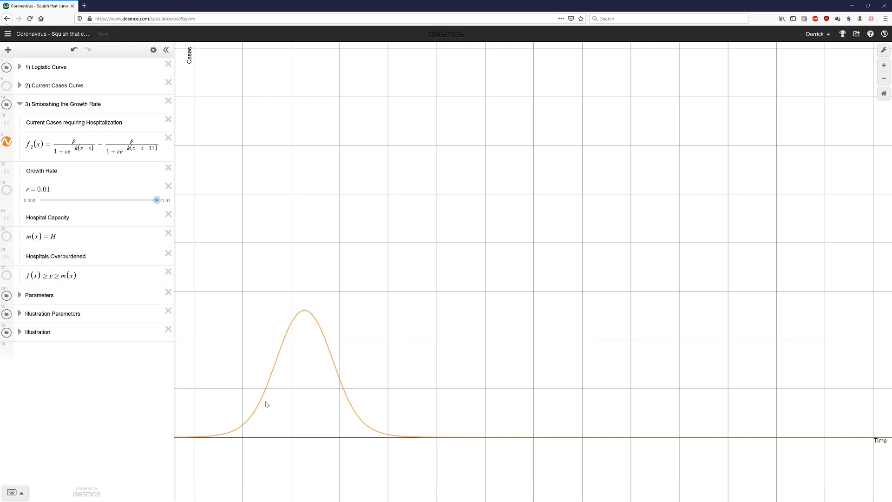
pyautogui.moveTo(276, 362)
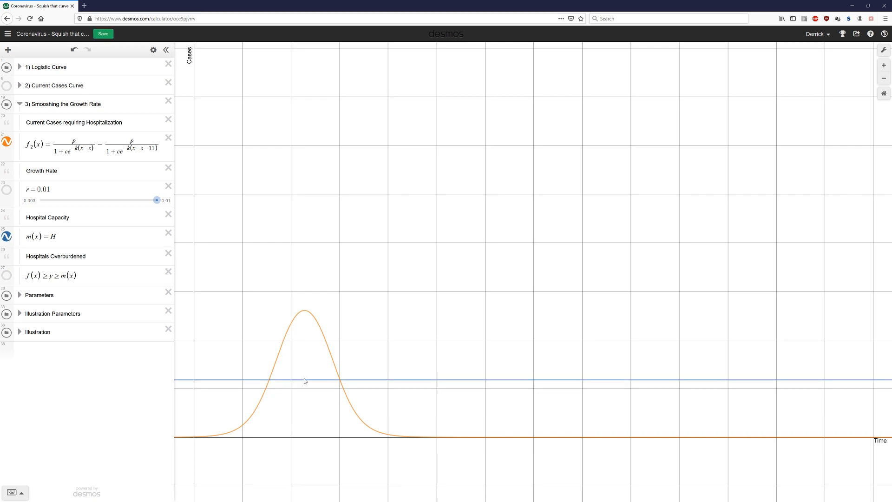
pyautogui.moveTo(312, 382)
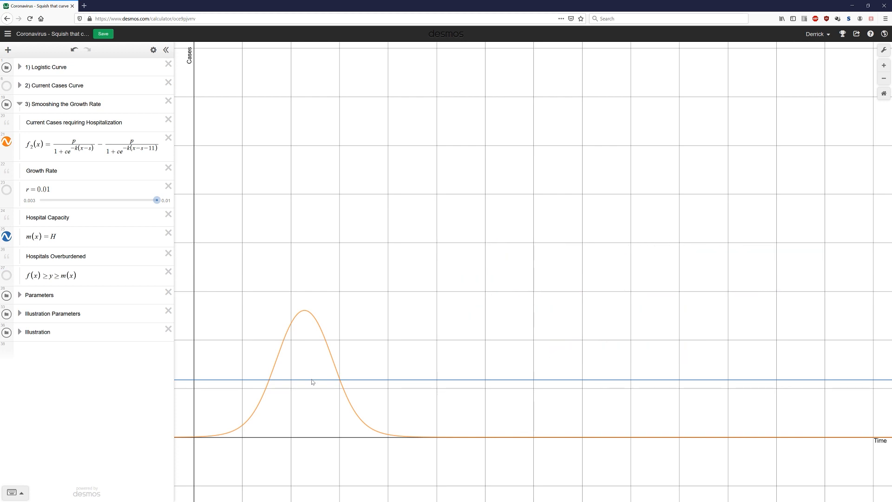
pyautogui.moveTo(273, 448)
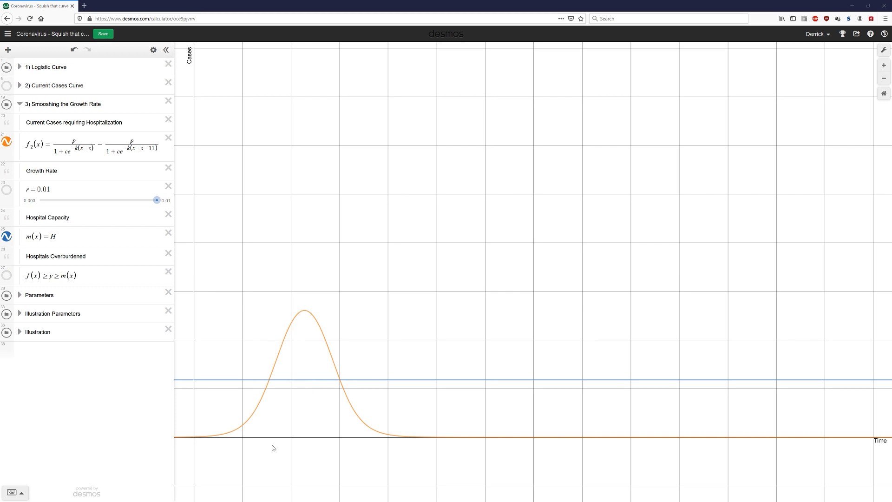
pyautogui.moveTo(358, 451)
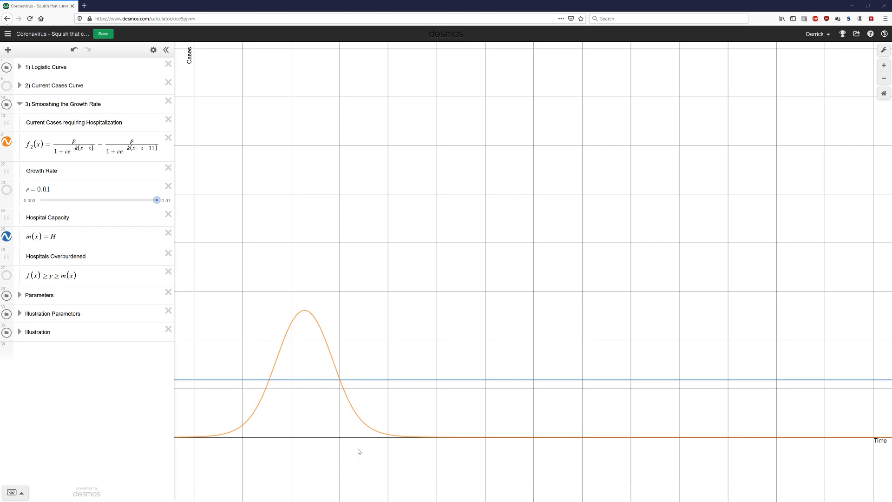
# Show the f(x) ≥ y ≥ m(x) shading marking hospitals overburdened above capacity.
pyautogui.click(7, 276)
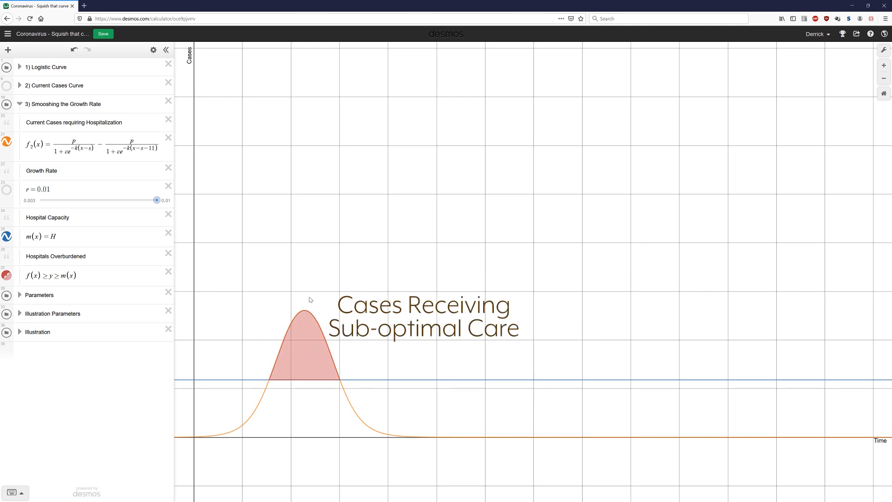
pyautogui.moveTo(313, 411)
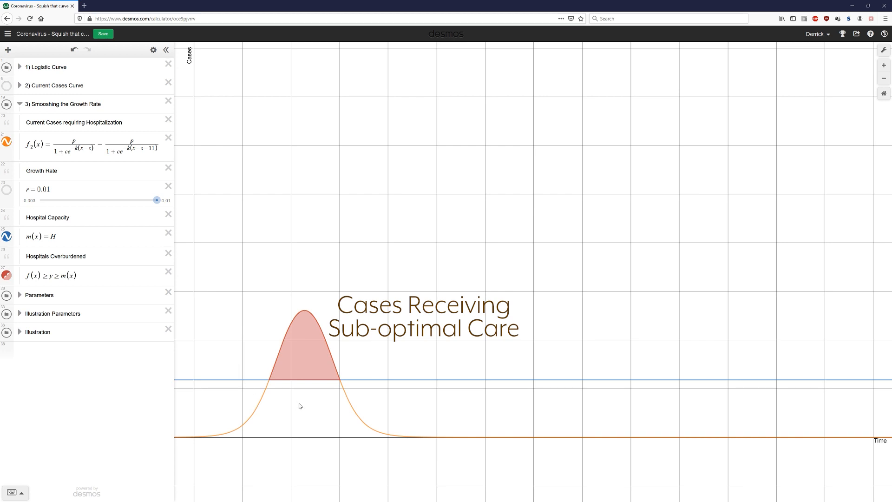
pyautogui.moveTo(311, 408)
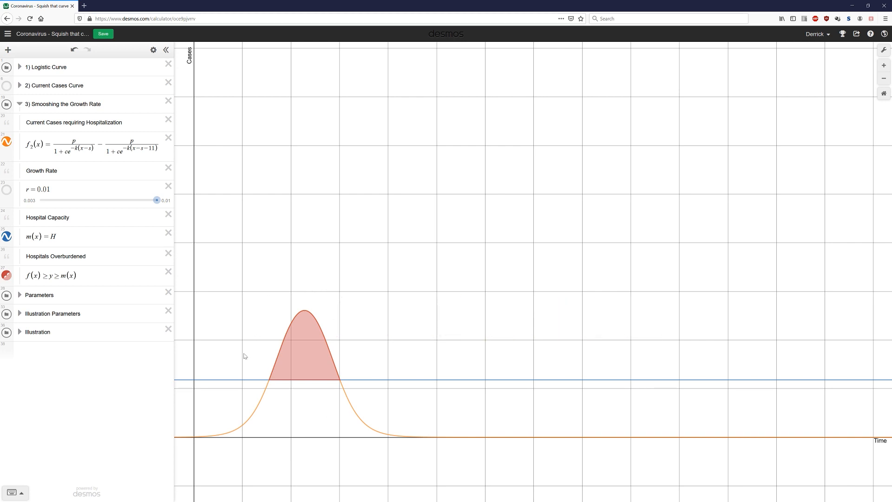
pyautogui.moveTo(322, 418)
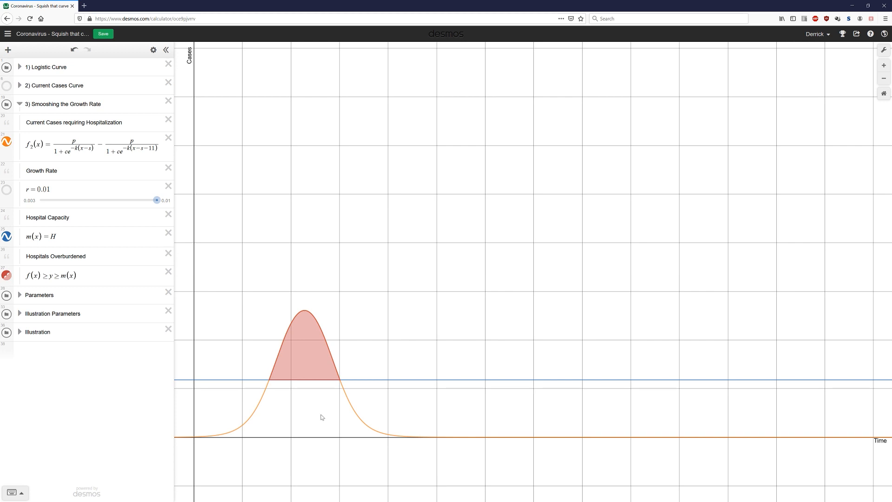
pyautogui.click(37, 332)
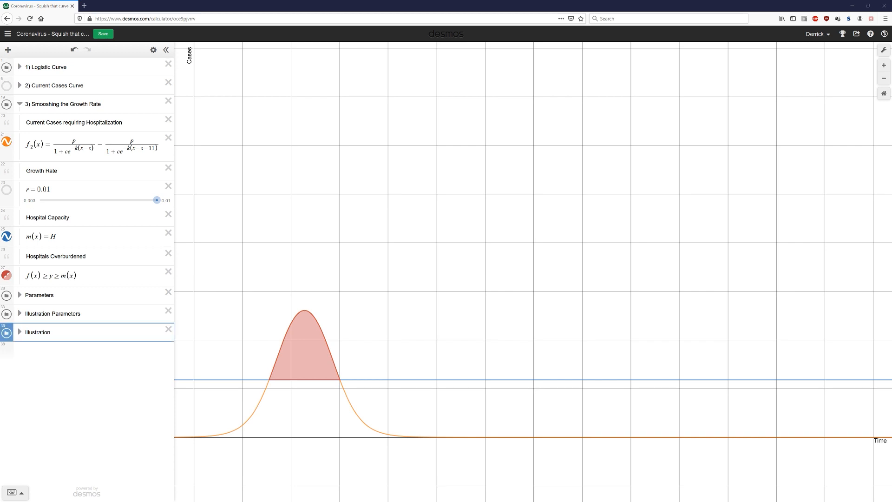
pyautogui.moveTo(414, 409)
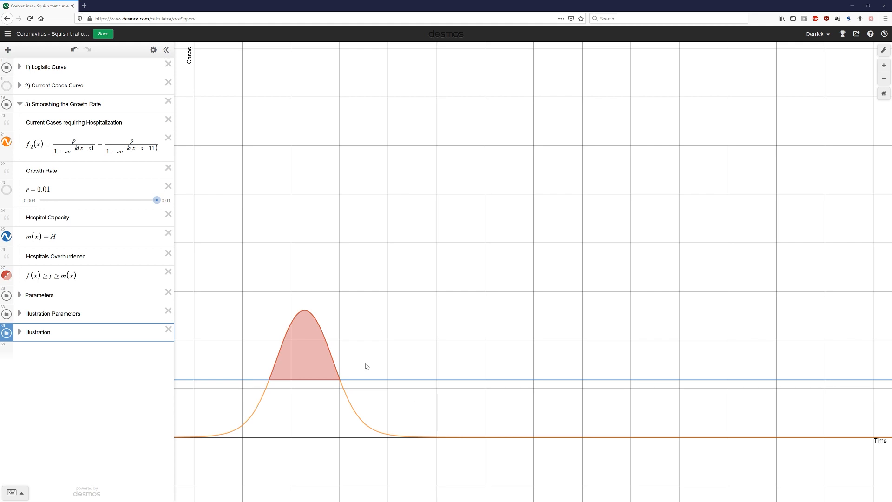
pyautogui.moveTo(367, 328)
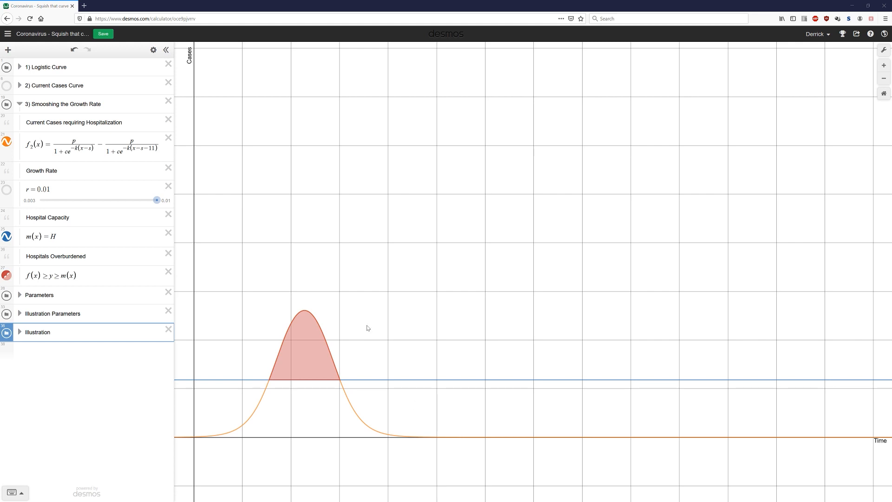
pyautogui.moveTo(366, 322)
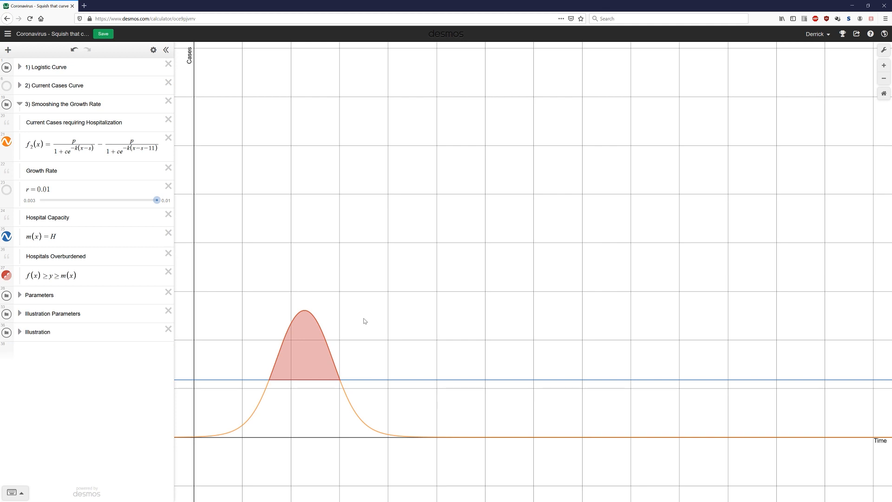
pyautogui.moveTo(52, 388)
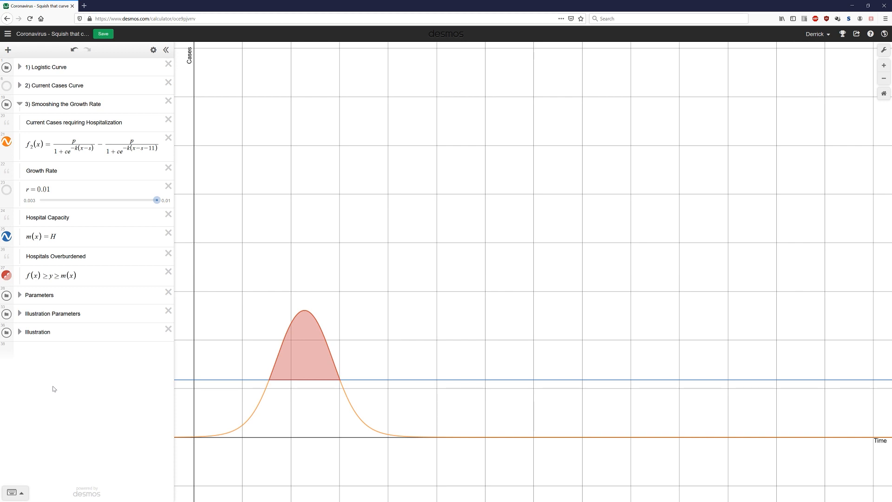
pyautogui.moveTo(57, 387)
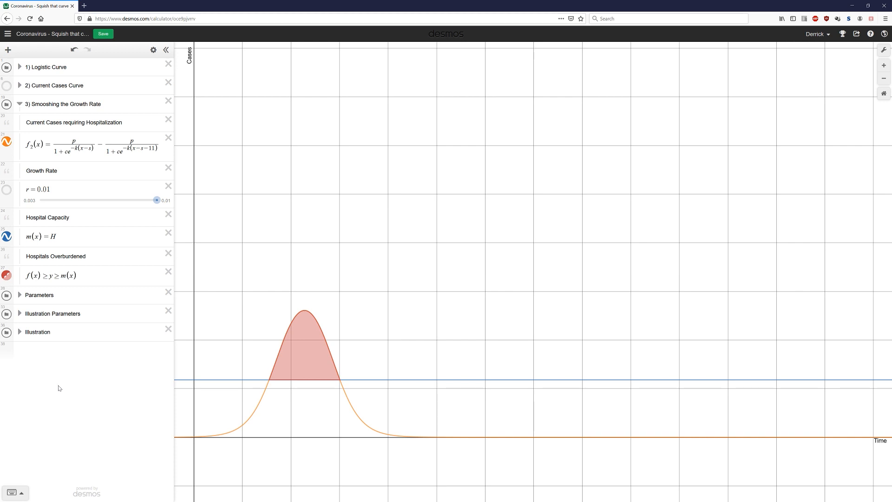
pyautogui.moveTo(59, 387)
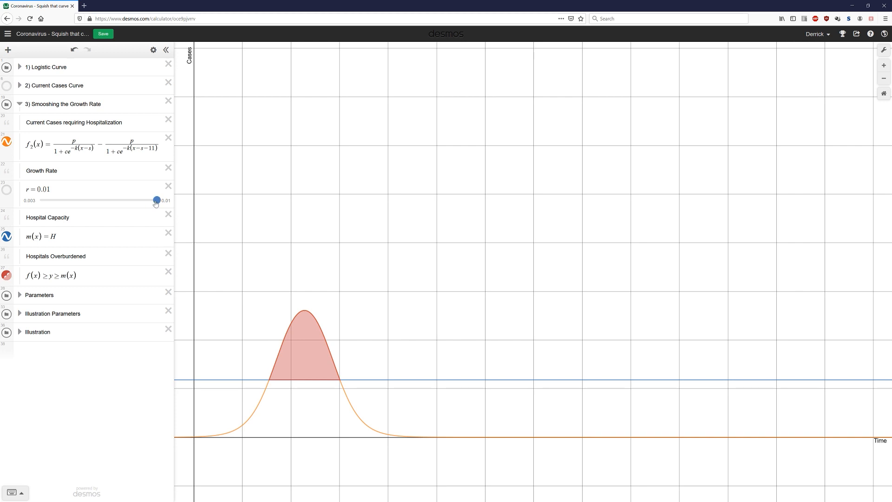
# Vary growth rate r between 0.01 and 0.003 to compare the flattened curve against capacity.
pyautogui.moveTo(156, 200); pyautogui.dragTo(78, 200)
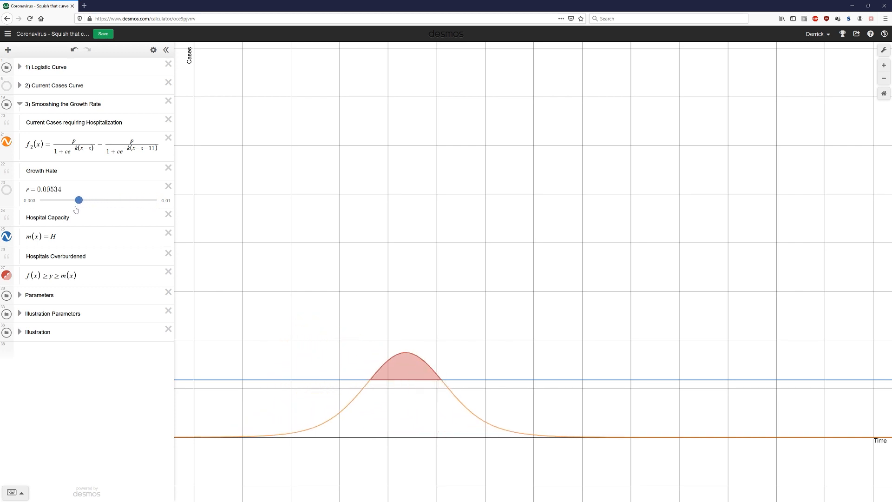
pyautogui.moveTo(79, 200); pyautogui.dragTo(40, 200)
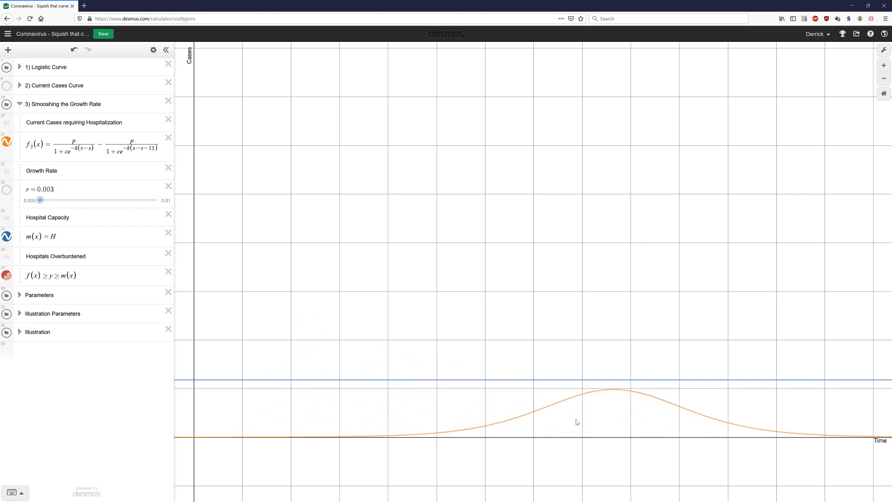
pyautogui.moveTo(665, 404)
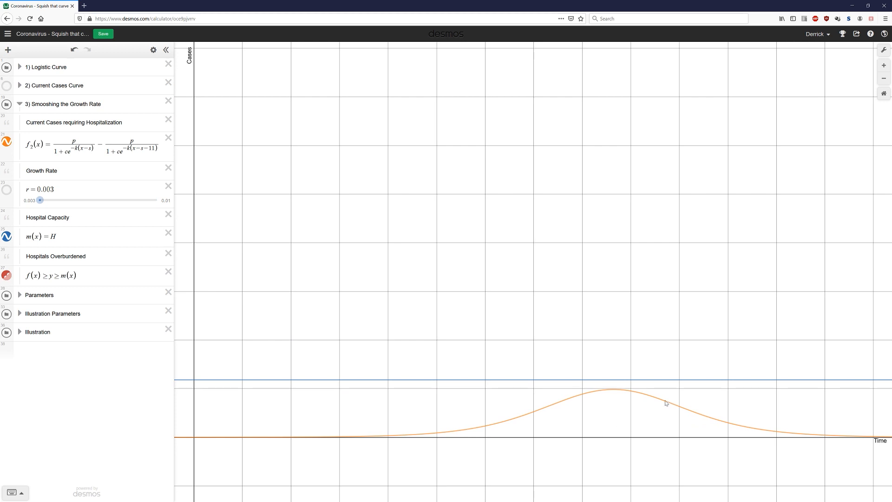
pyautogui.moveTo(528, 402)
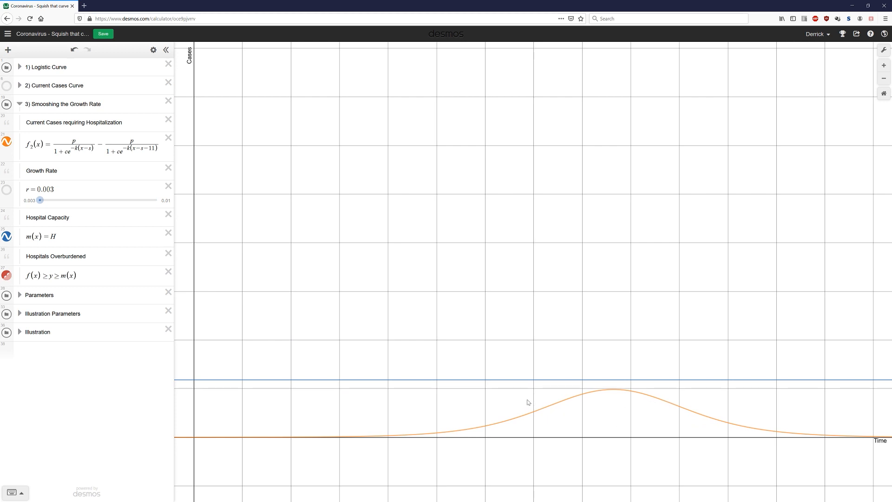
pyautogui.moveTo(516, 398)
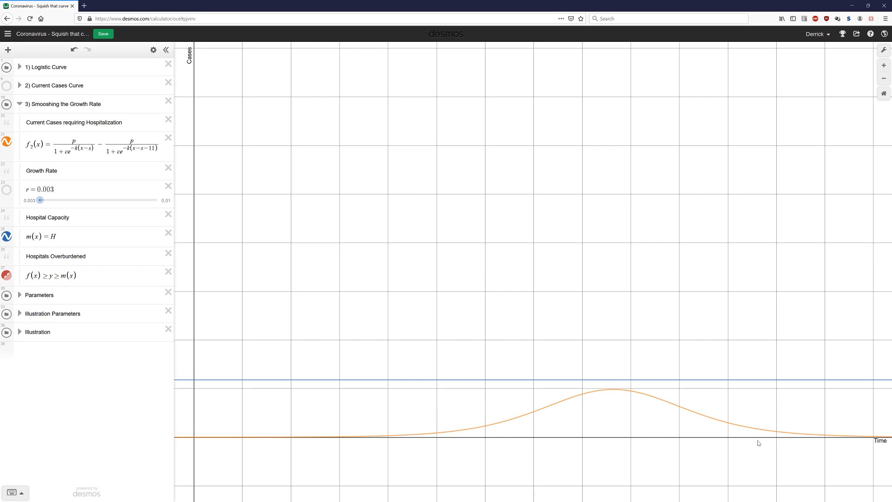
pyautogui.moveTo(857, 435)
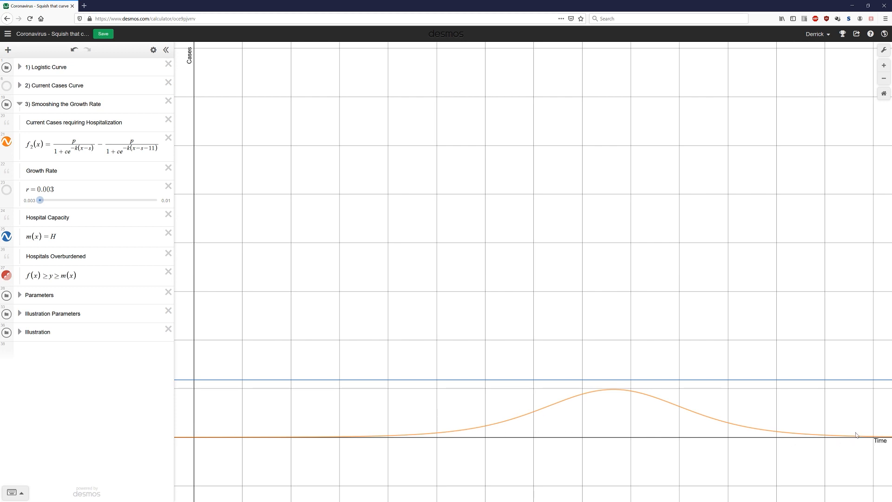
pyautogui.moveTo(40, 200); pyautogui.dragTo(141, 199)
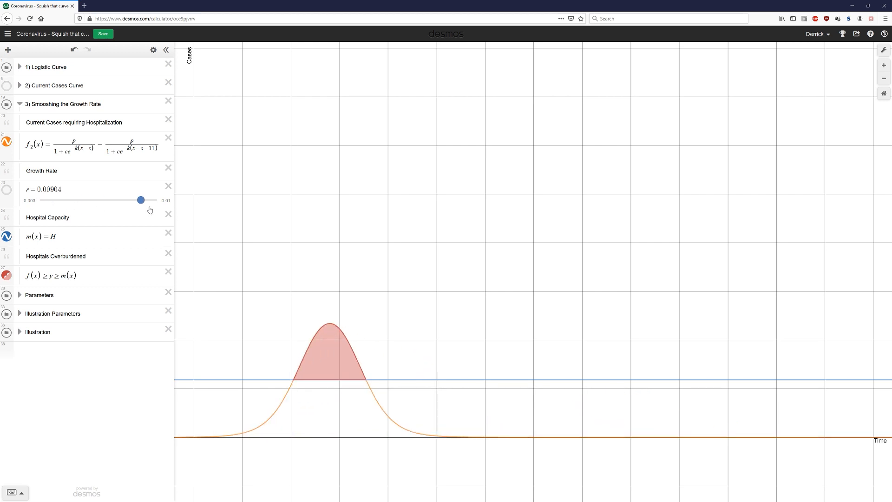
pyautogui.moveTo(141, 200); pyautogui.dragTo(156, 200)
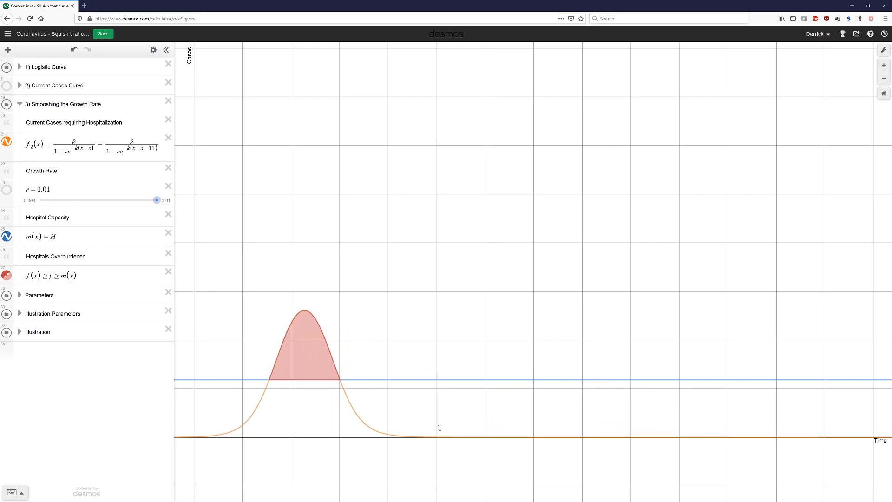
pyautogui.moveTo(306, 302)
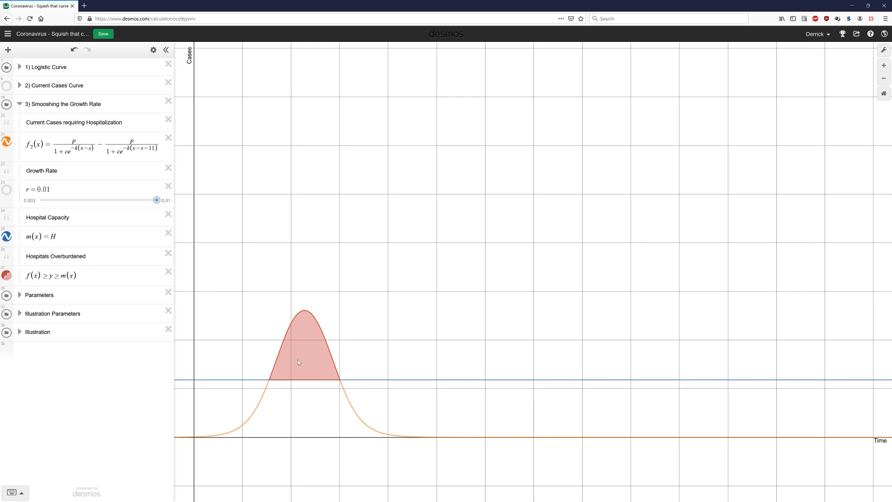
pyautogui.moveTo(323, 307)
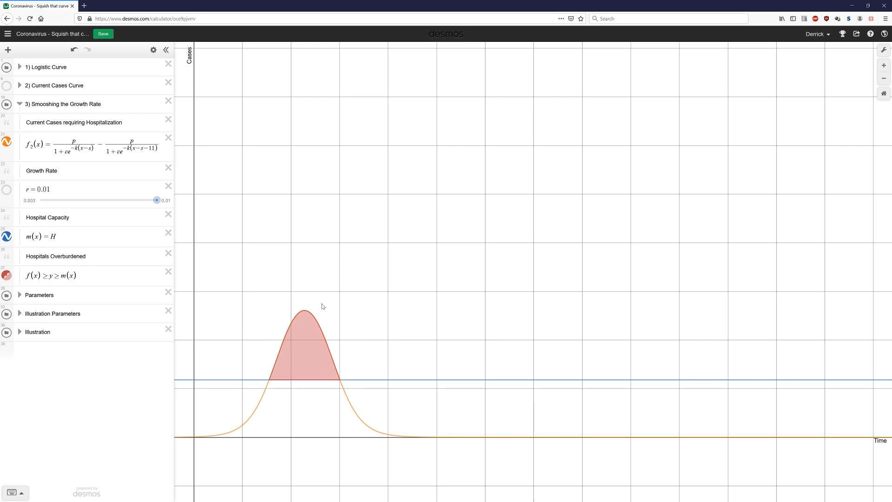
pyautogui.moveTo(156, 200); pyautogui.dragTo(147, 200)
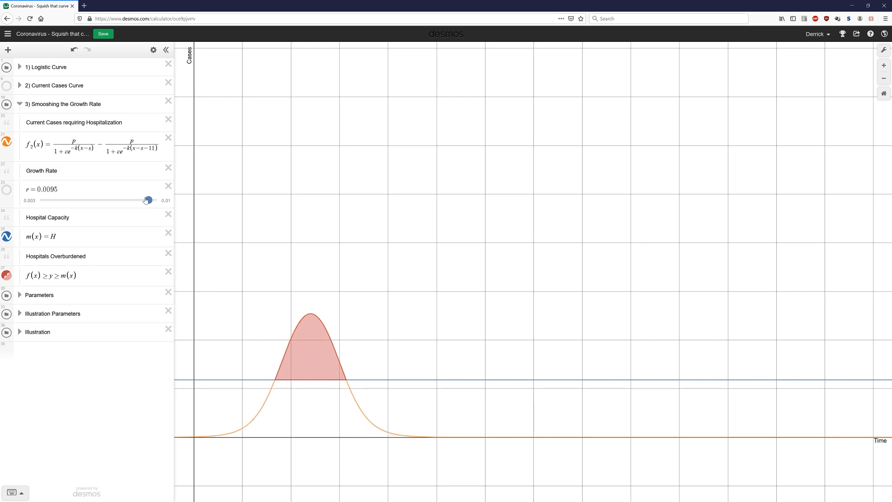
pyautogui.moveTo(147, 199); pyautogui.dragTo(40, 200)
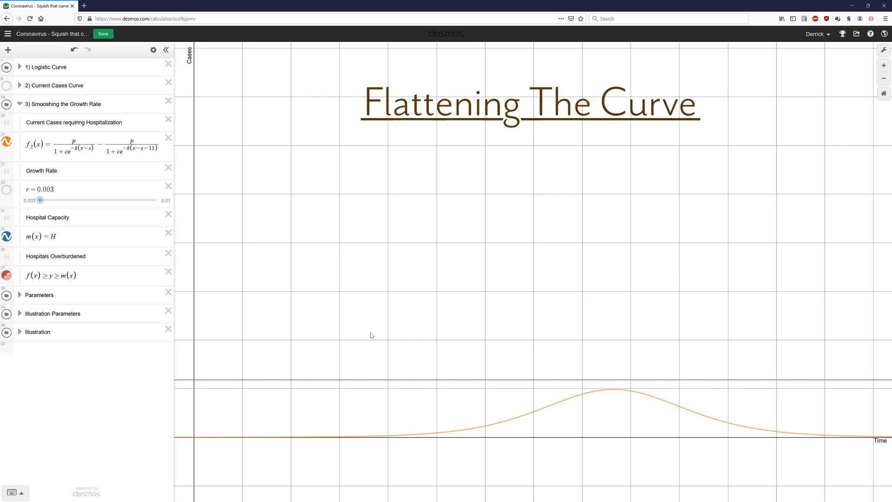
pyautogui.moveTo(364, 319)
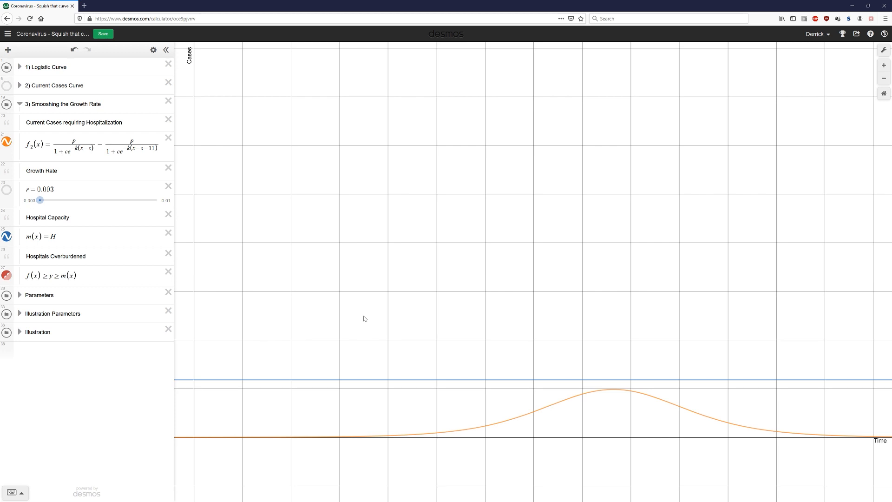
# Raise growth rate r back to 0.01 so the peak again exceeds capacity.
pyautogui.moveTo(40, 200); pyautogui.dragTo(156, 200)
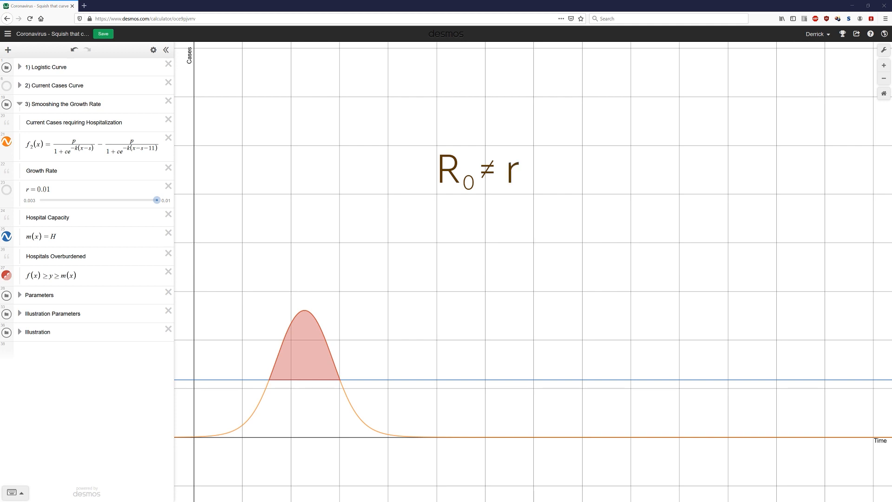
pyautogui.moveTo(133, 372)
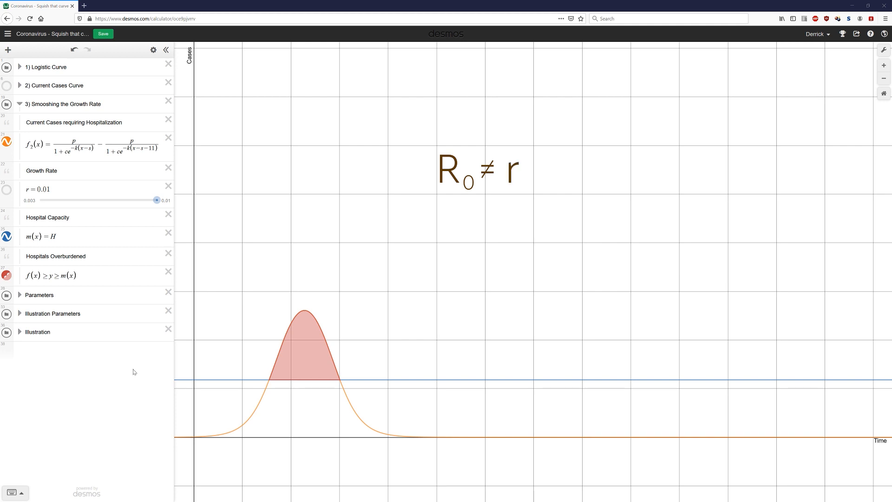
pyautogui.moveTo(117, 374)
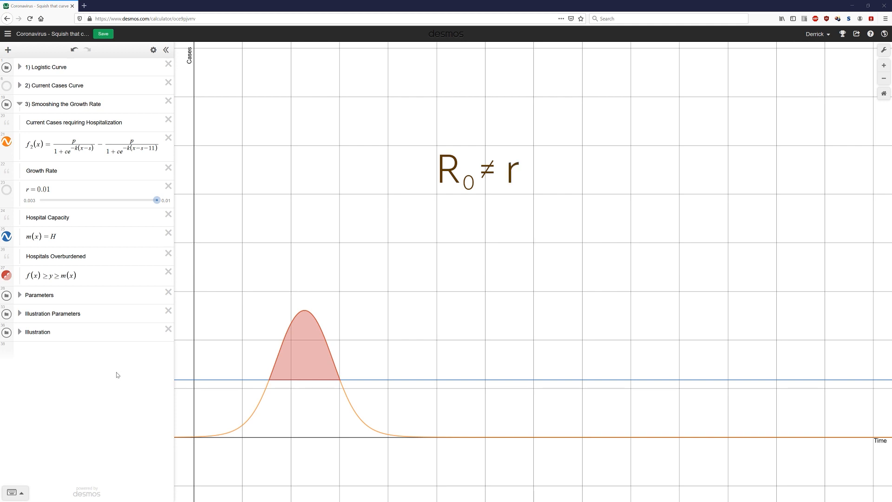
pyautogui.moveTo(112, 374)
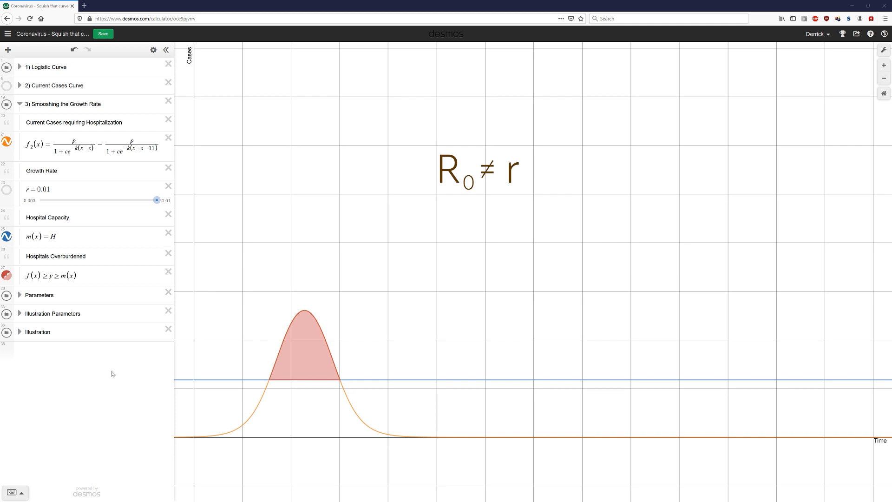
pyautogui.moveTo(108, 369)
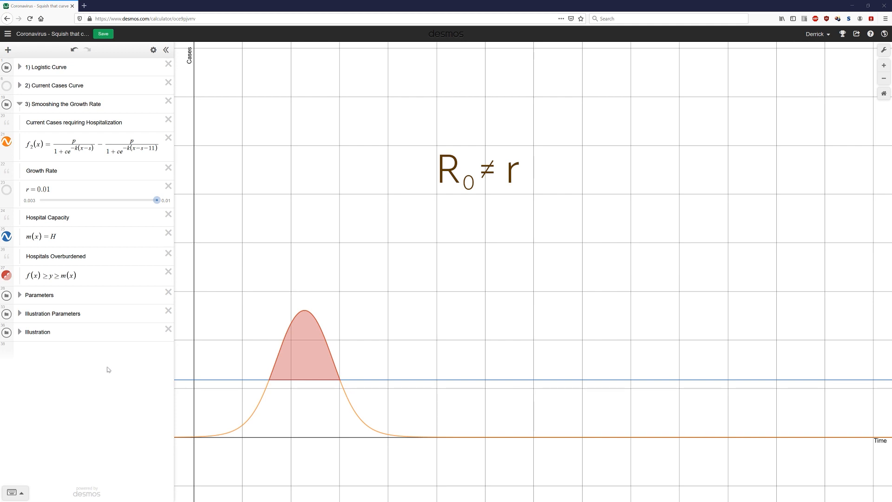
pyautogui.moveTo(112, 376)
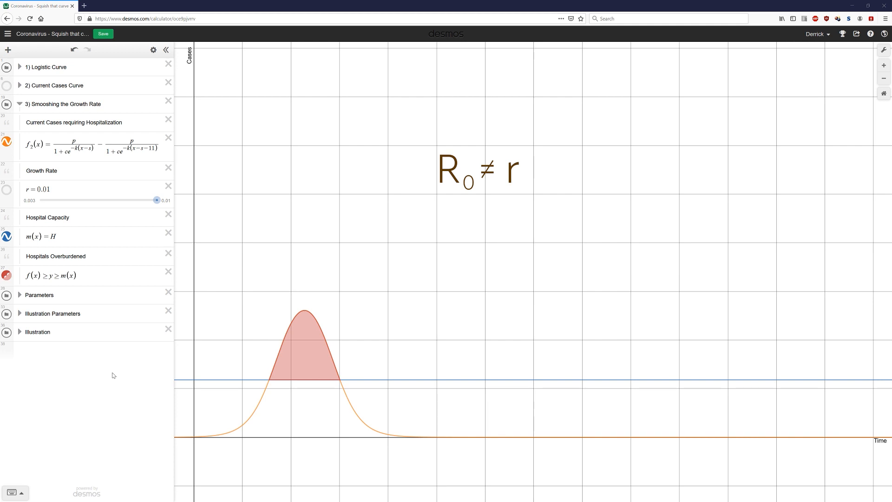
pyautogui.moveTo(111, 372)
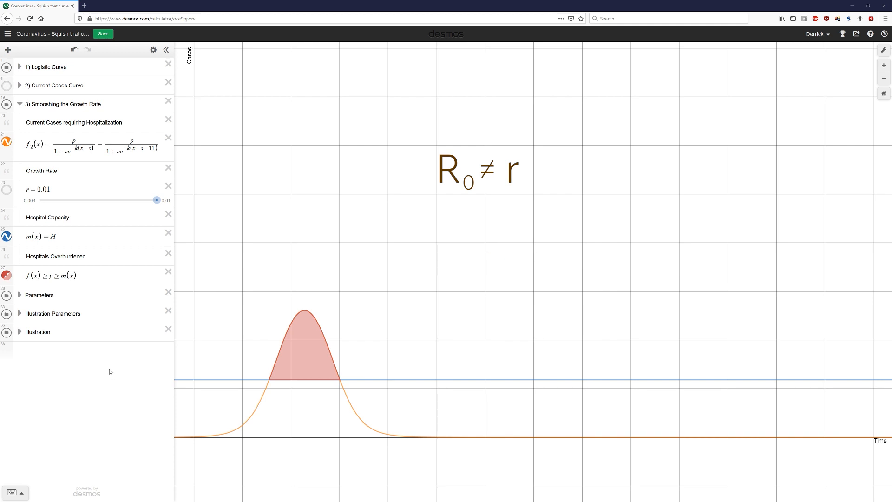
pyautogui.moveTo(107, 369)
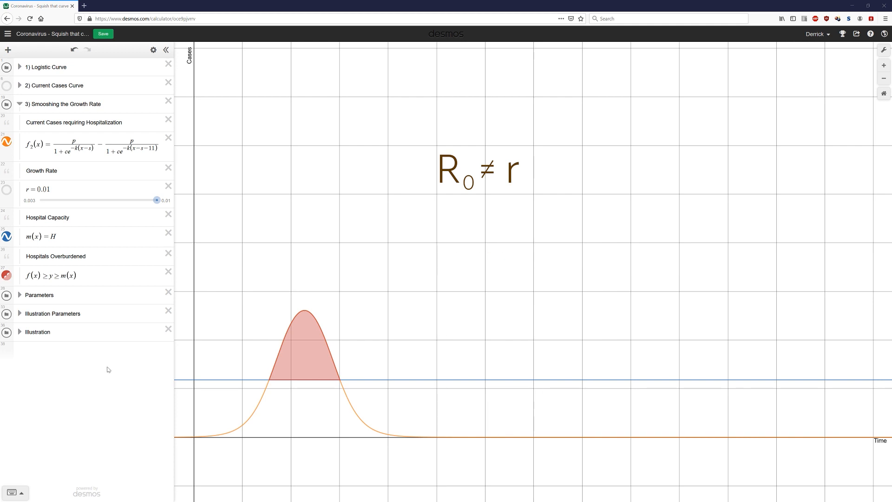
# Lower the growth rate r from 0.01 to 0.003, flattening the curve below capacity.
pyautogui.moveTo(157, 200); pyautogui.dragTo(133, 200)
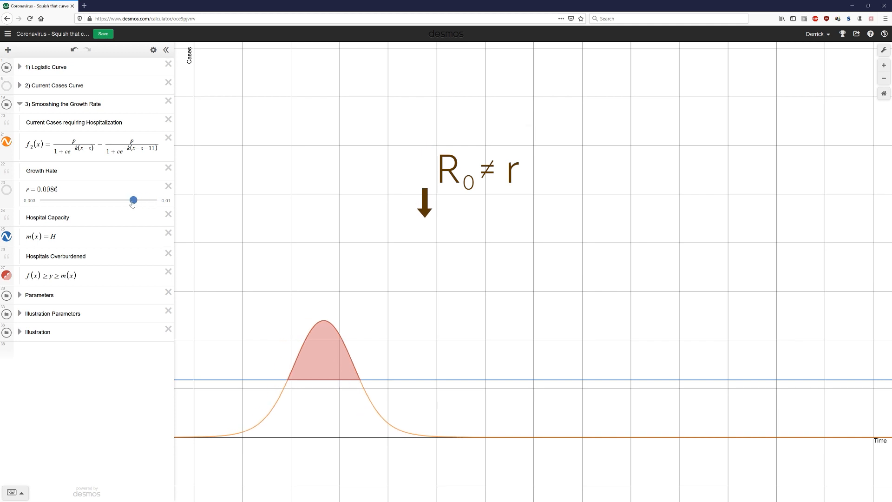
pyautogui.moveTo(133, 200); pyautogui.dragTo(40, 200)
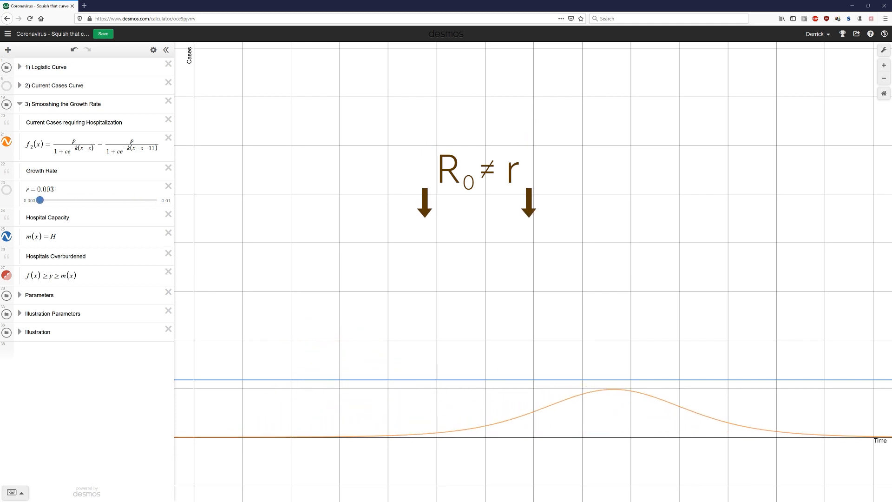